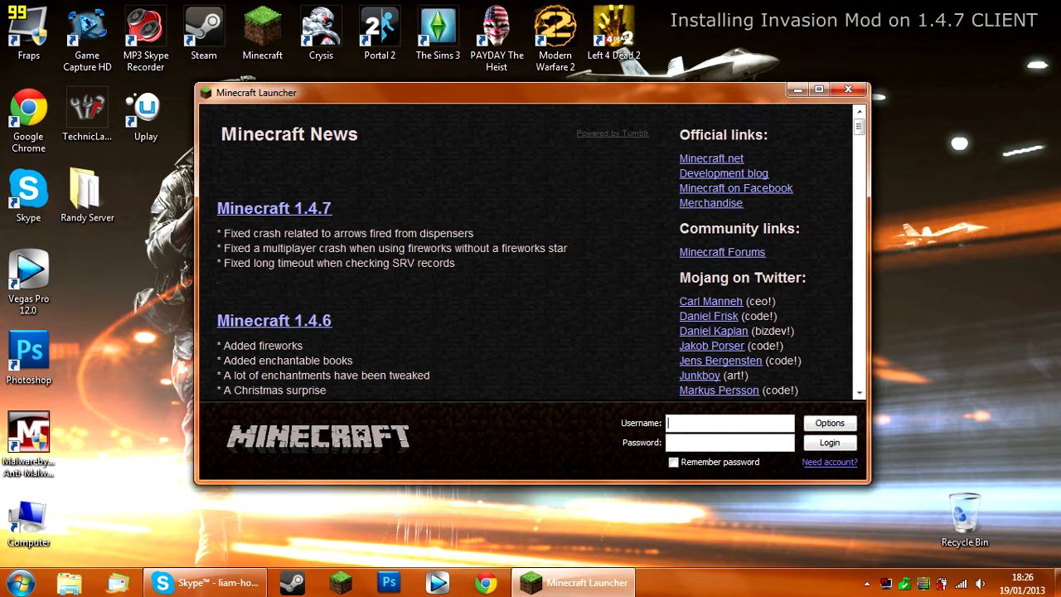
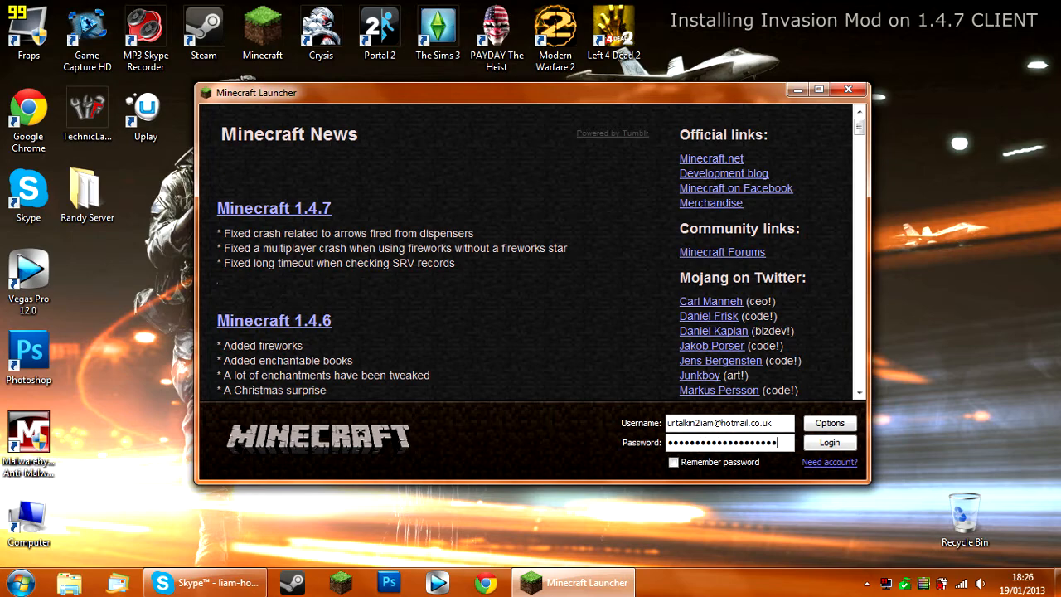
{"action": "left_click", "coordinate": [829, 423]}
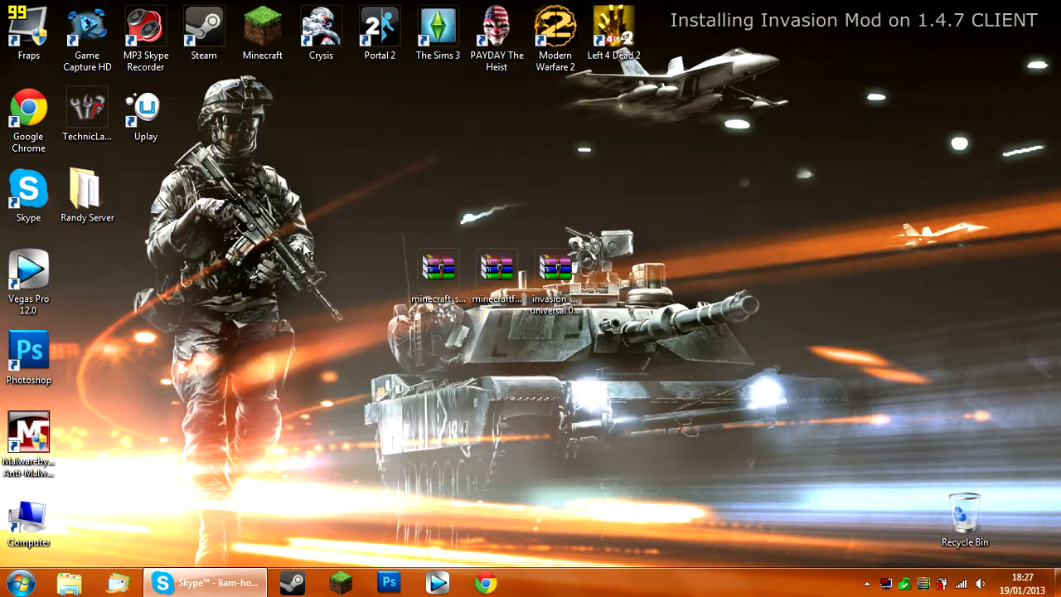
Step: Search %appdata% from Start and navigate into .minecraft and then its bin folder
{"action": "left_click", "coordinate": [13, 582]}
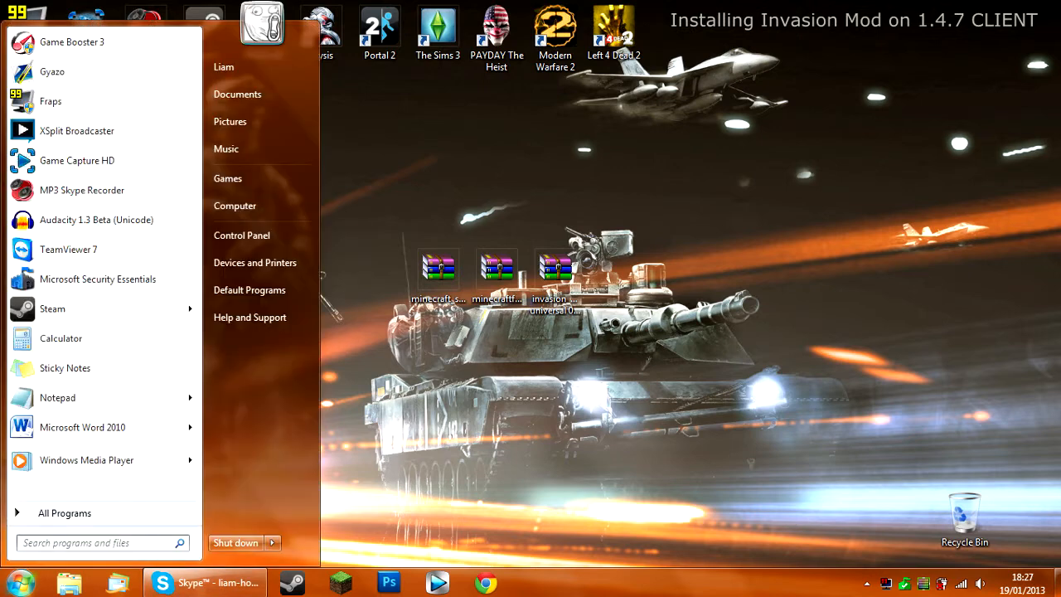
{"action": "type", "text": "%"}
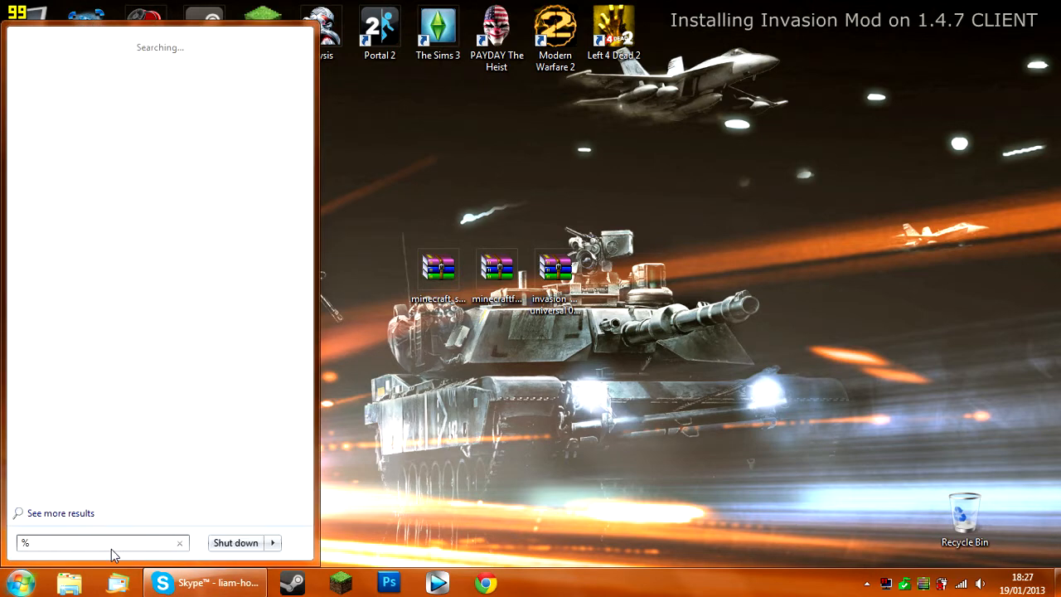
{"action": "type", "text": "appdata"}
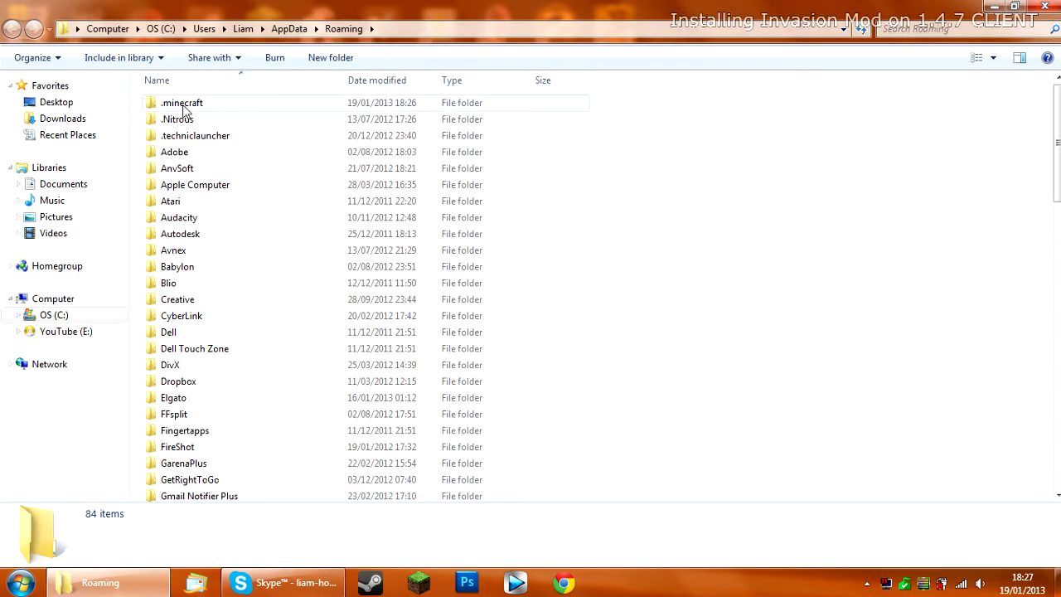
{"action": "double_click", "coordinate": [182, 102]}
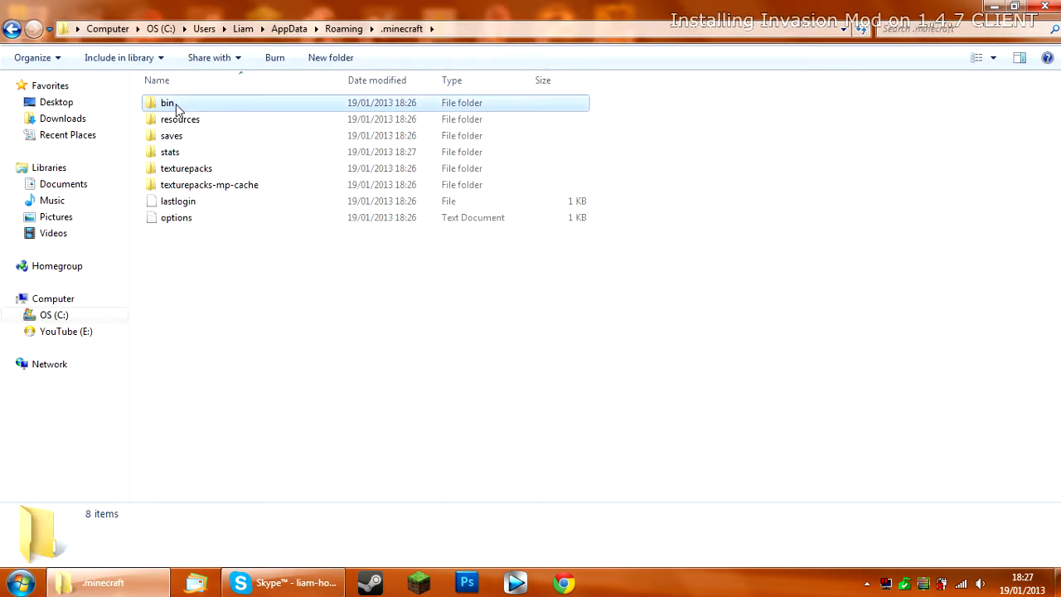
{"action": "double_click", "coordinate": [167, 103]}
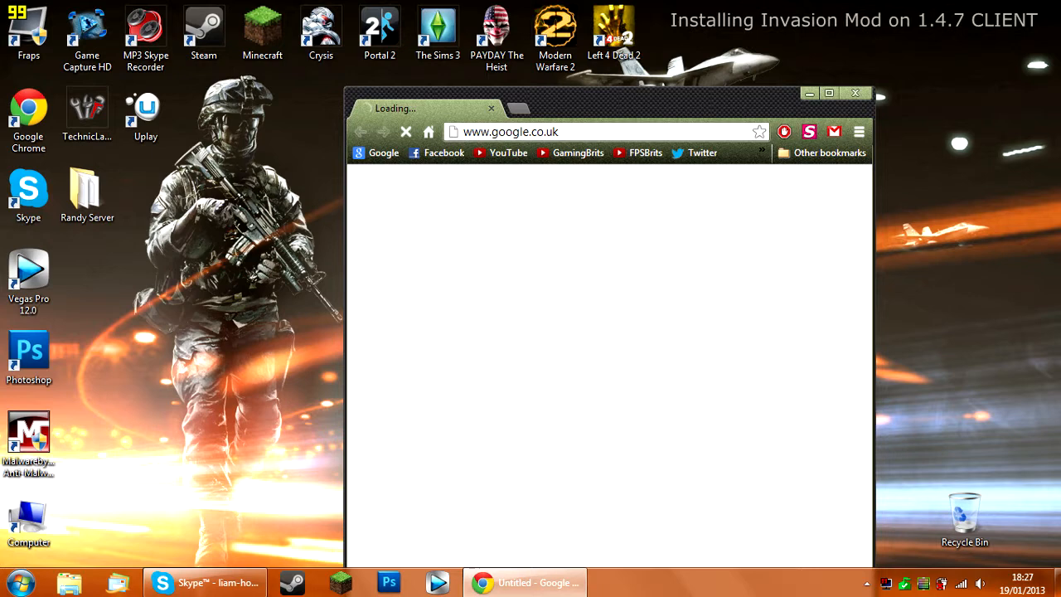
Step: Find the Invasion Mod v0.11.5 topic on minecraftforum.net and read its download and introduction sections
{"action": "type", "text": "invasion"}
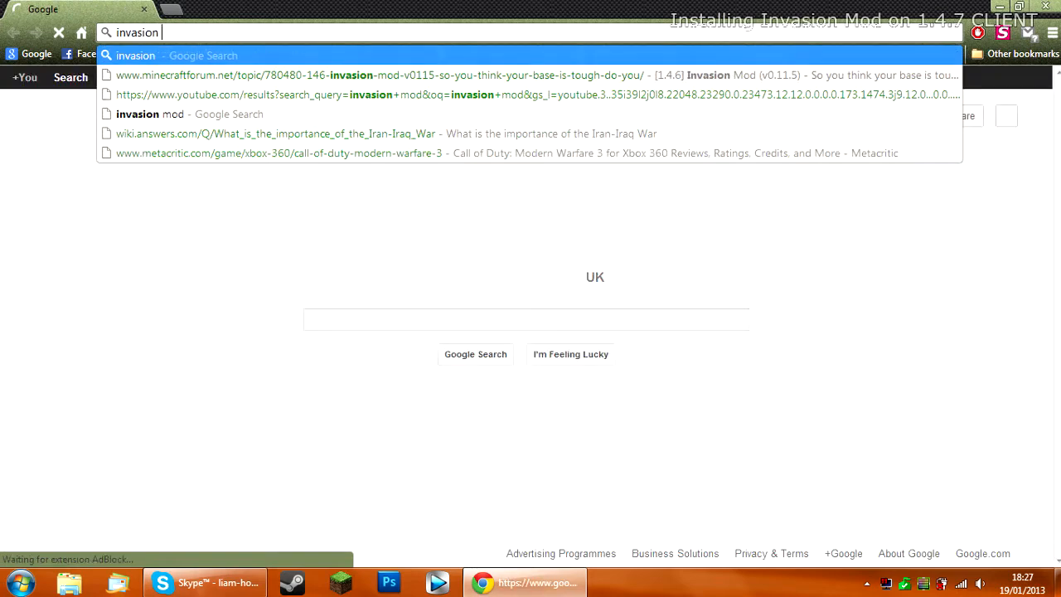
{"action": "left_click", "coordinate": [373, 74]}
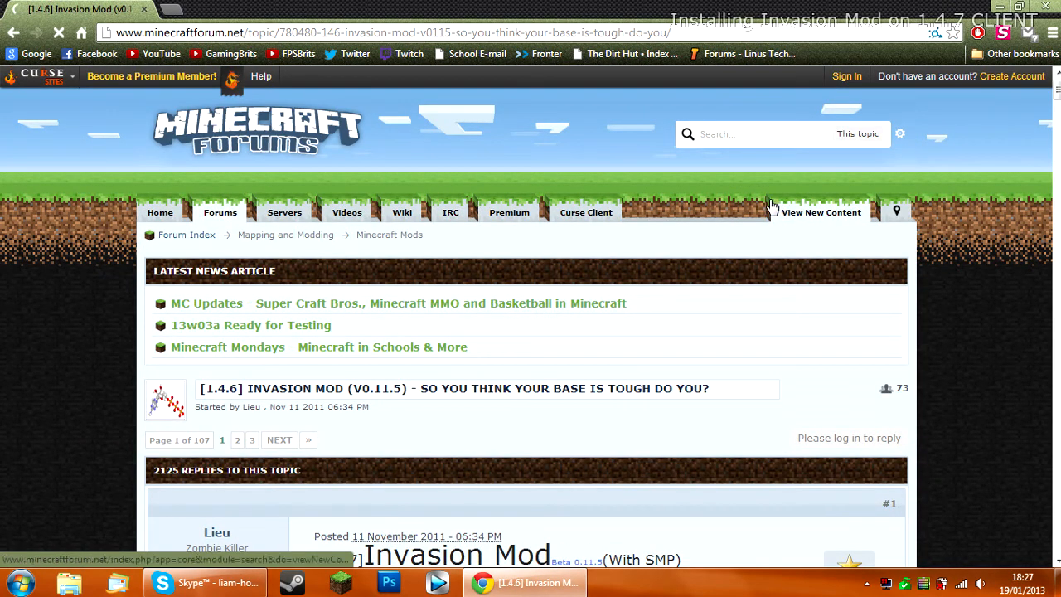
{"action": "scroll", "scroll_direction": "down", "scroll_amount": 3}
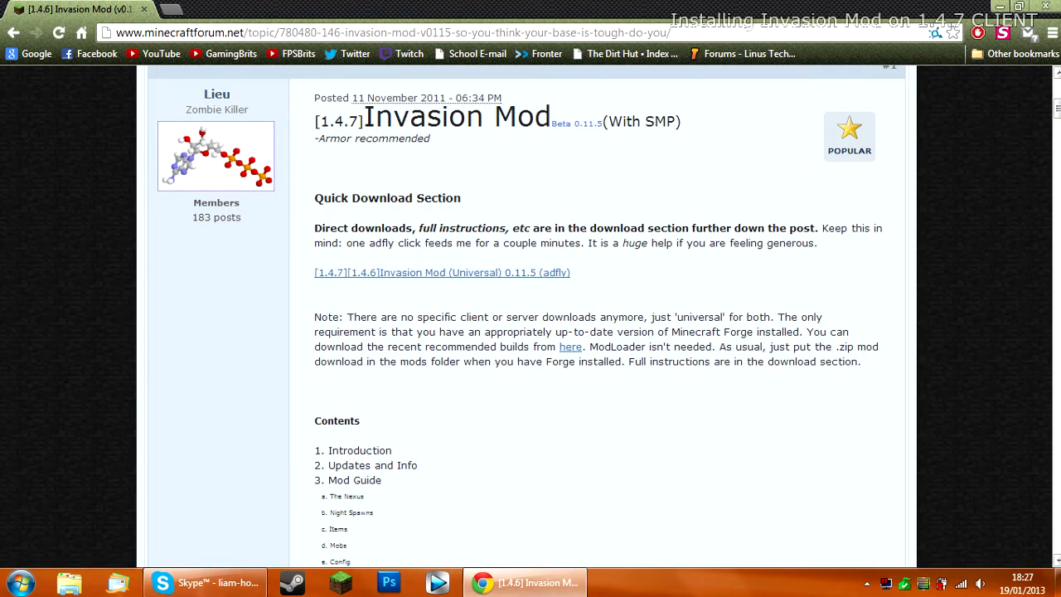
{"action": "scroll", "scroll_direction": "down", "scroll_amount": 3}
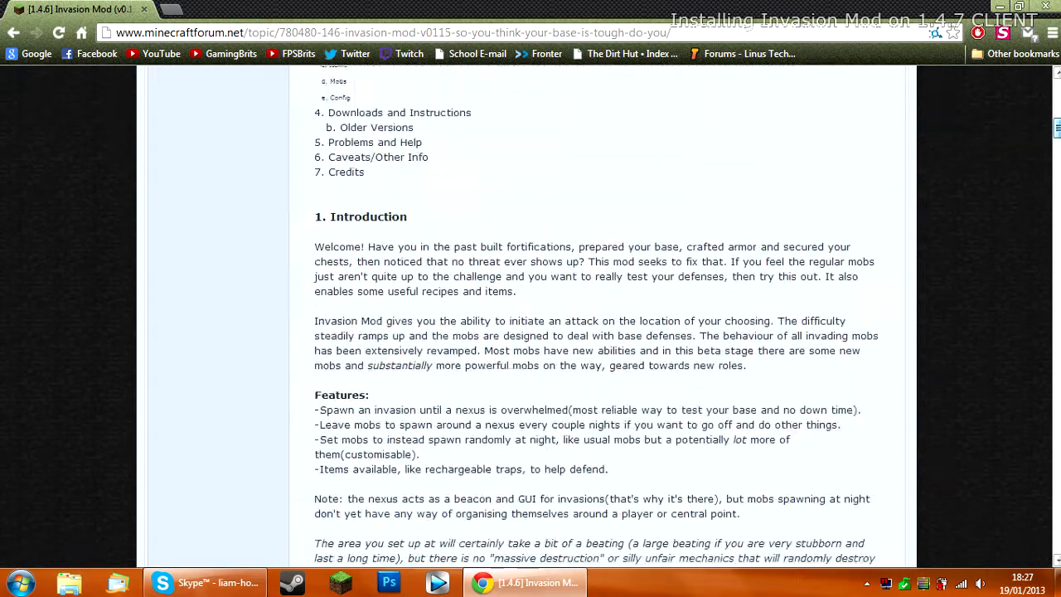
{"action": "scroll", "scroll_direction": "up", "scroll_amount": 3}
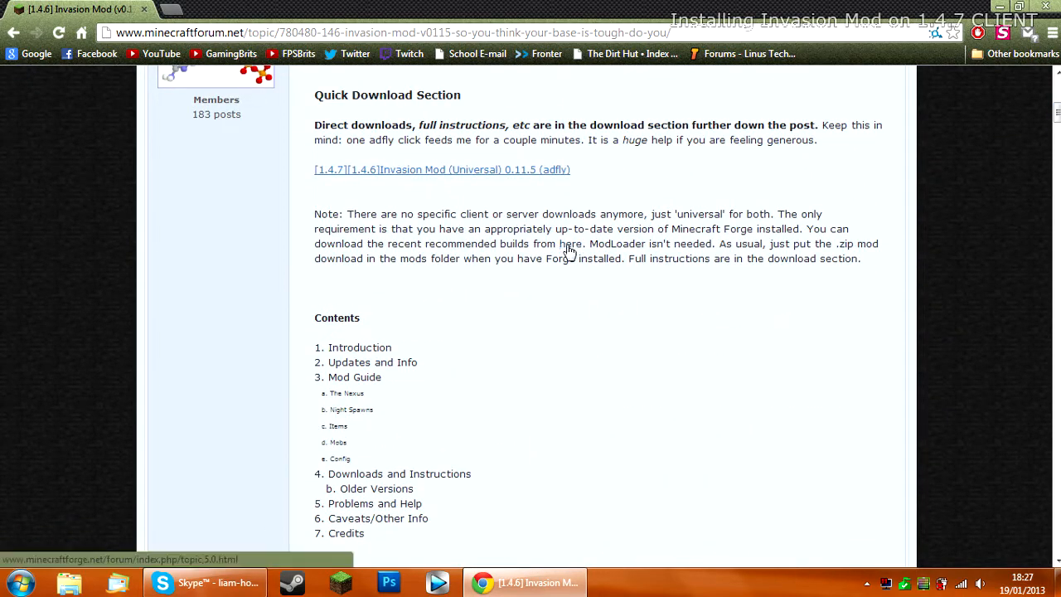
{"action": "mouse_move", "coordinate": [573, 249]}
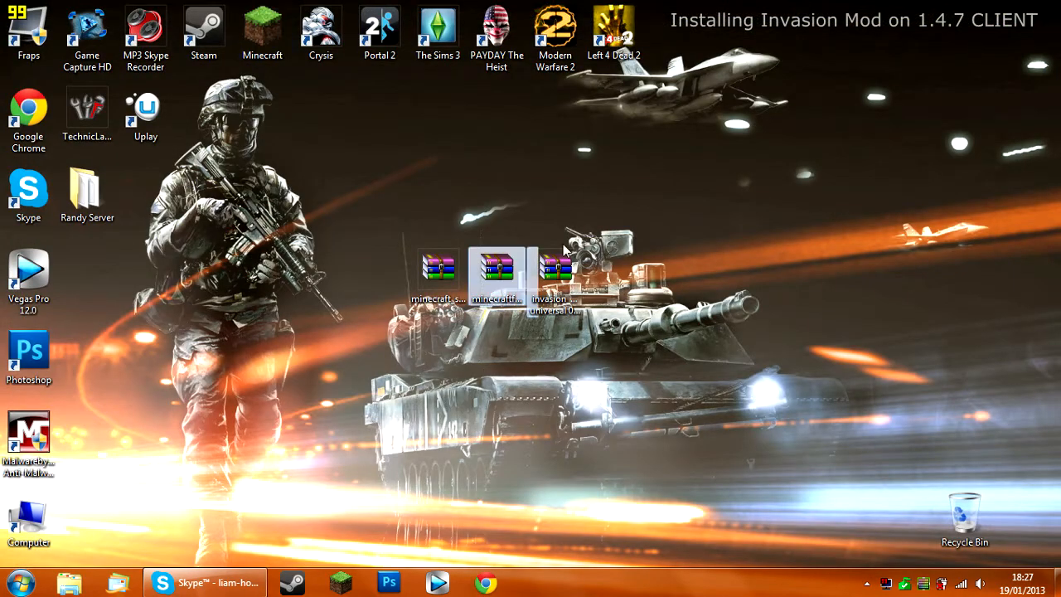
Step: Reach AppData again and open the Forge universal 1.4.7 archive alongside minecraft.jar in WinRAR
{"action": "left_click", "coordinate": [13, 581]}
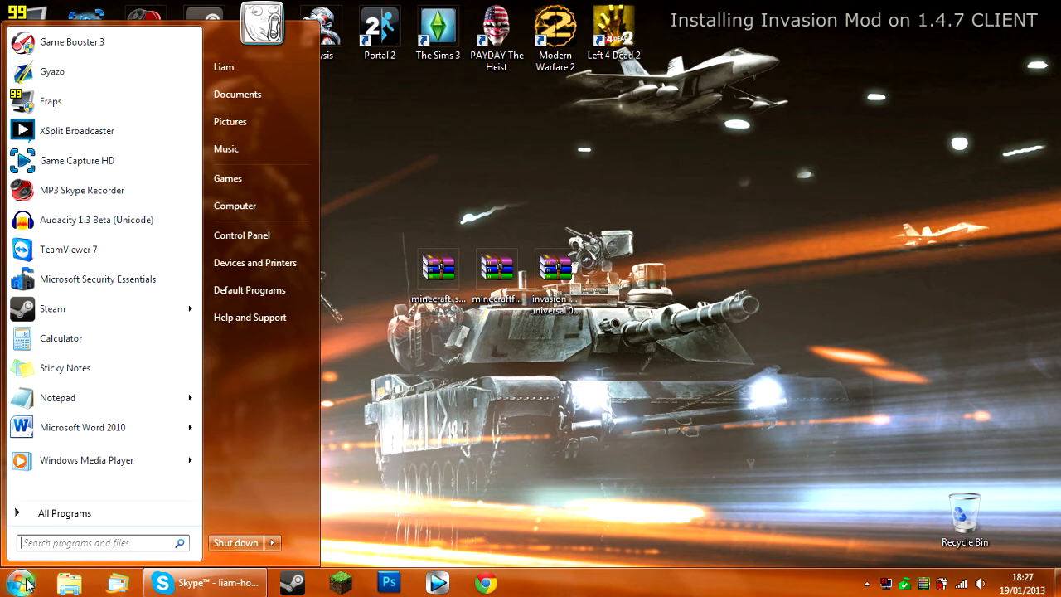
{"action": "type", "text": "%appdata%"}
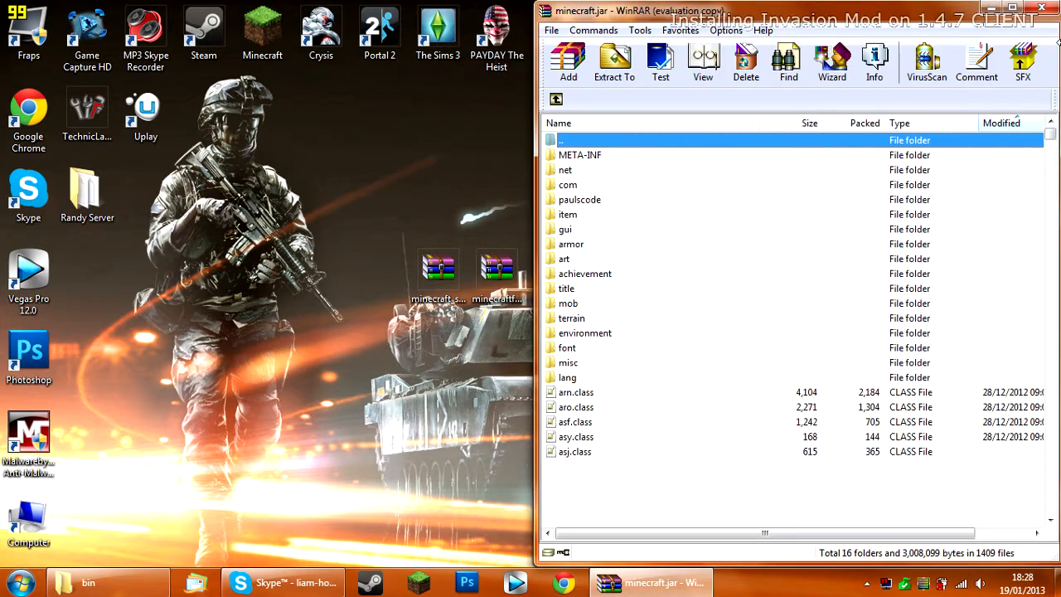
{"action": "left_click", "coordinate": [580, 156]}
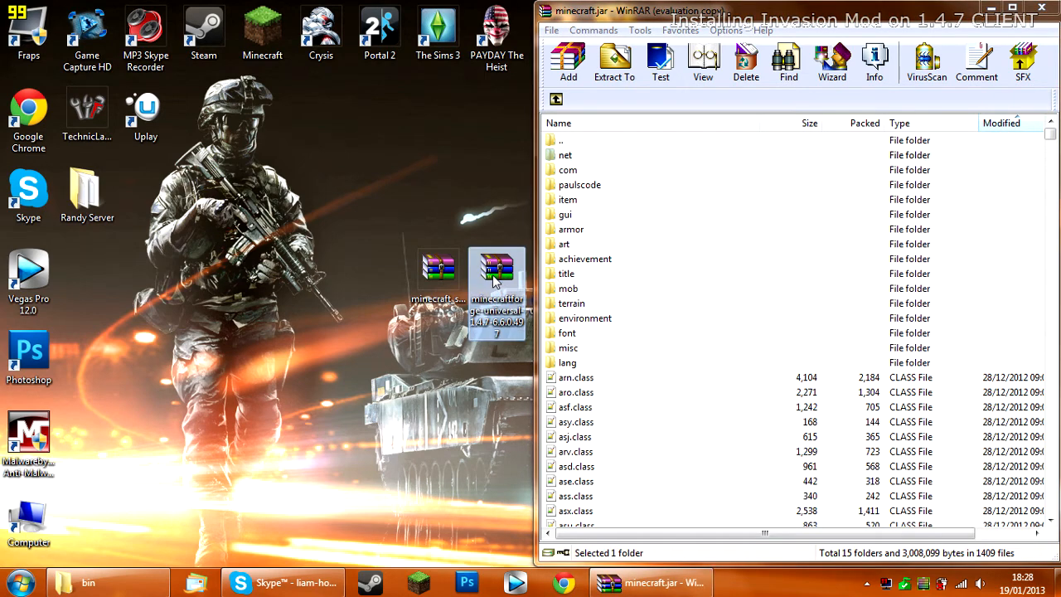
{"action": "double_click", "coordinate": [495, 268]}
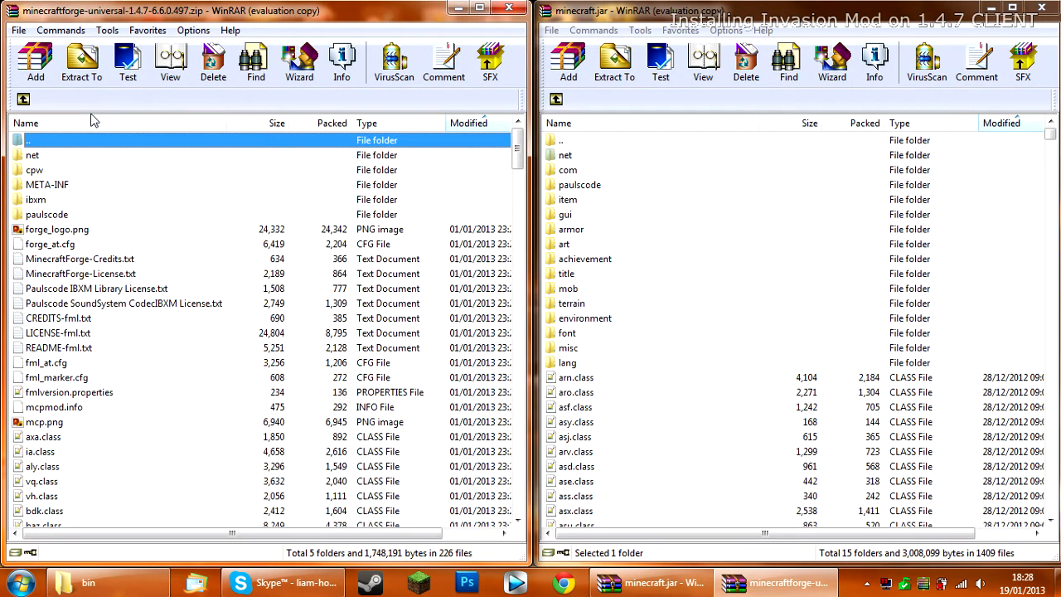
Step: Add all Forge files (net, cpw, META-INF, paulscode, ibxm) into minecraft.jar and close the archives
{"action": "left_click", "coordinate": [31, 156]}
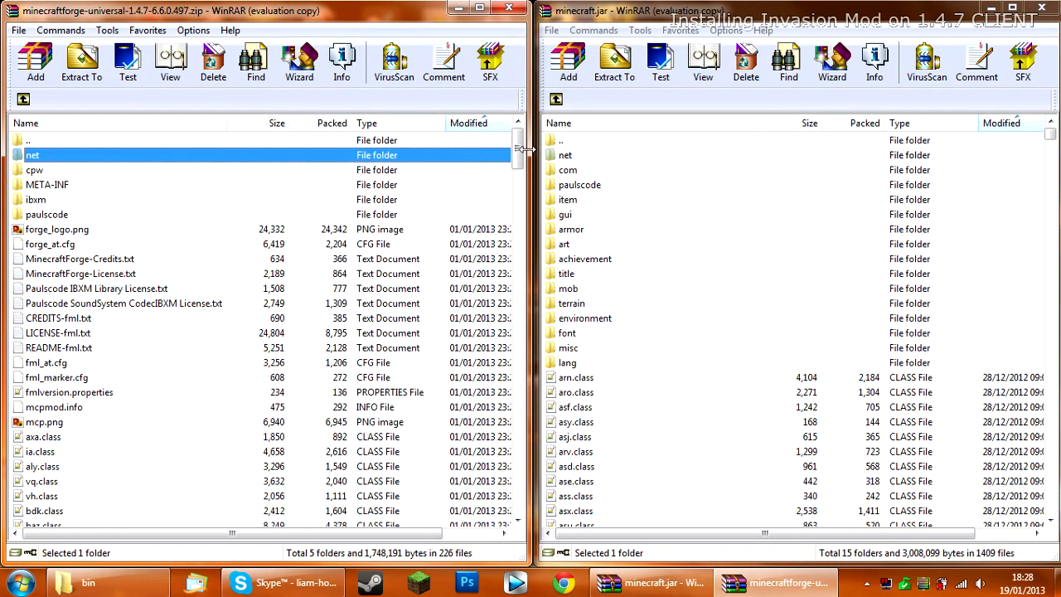
{"action": "scroll", "scroll_direction": "down", "scroll_amount": 3}
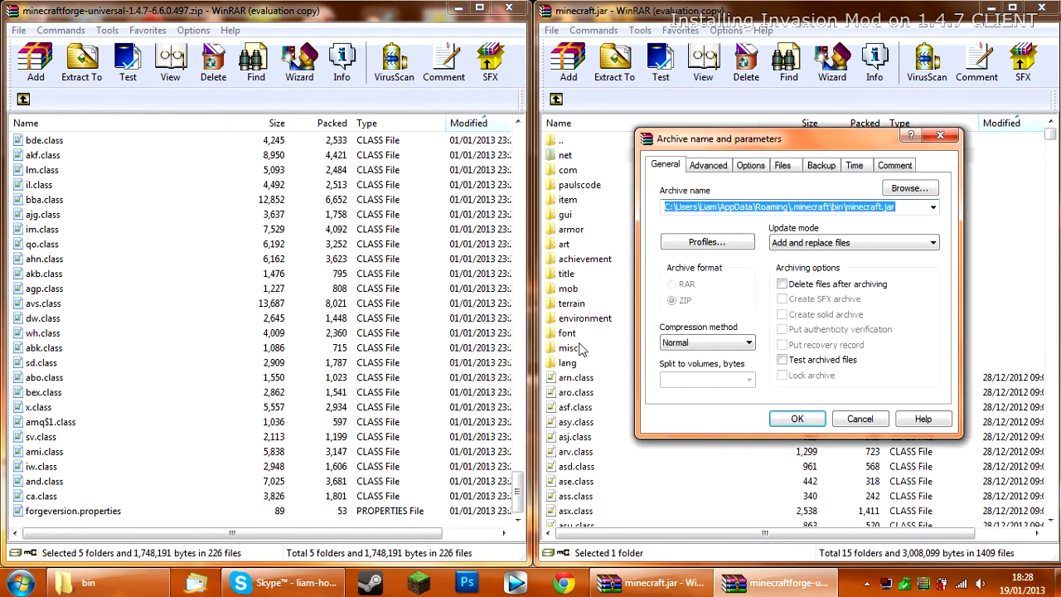
{"action": "left_click", "coordinate": [796, 417]}
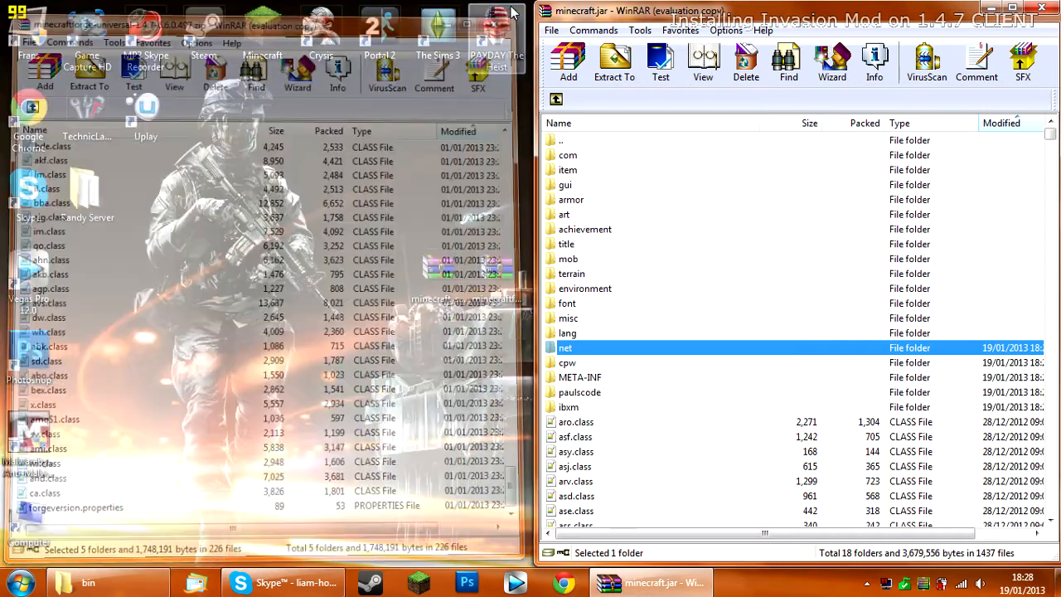
{"action": "left_click", "coordinate": [512, 10]}
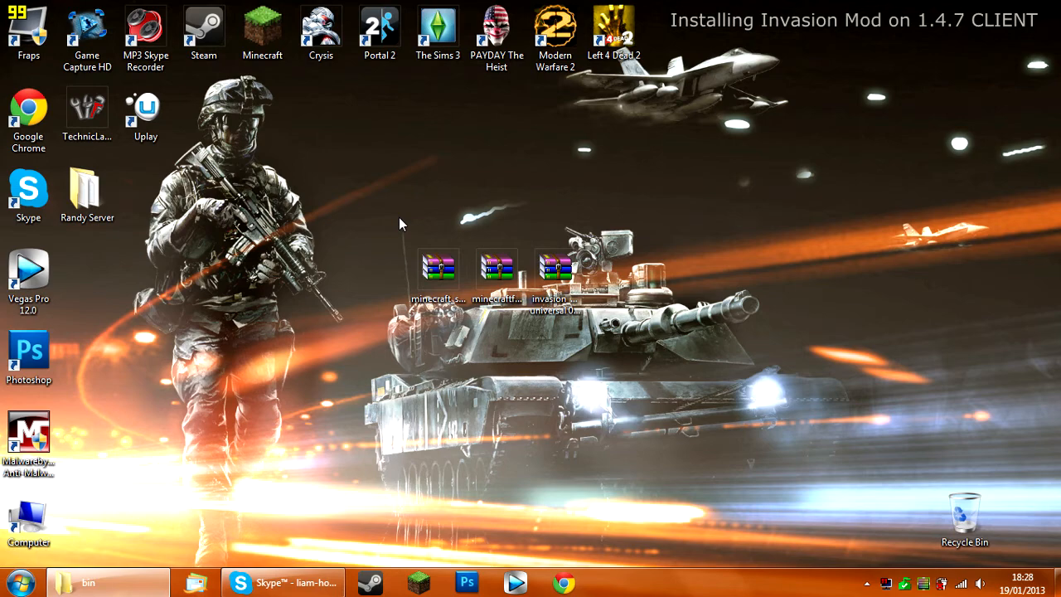
Step: Launch Minecraft and confirm the main menu reports Forge 6.6.0.497 with 3 mods loaded
{"action": "double_click", "coordinate": [262, 30]}
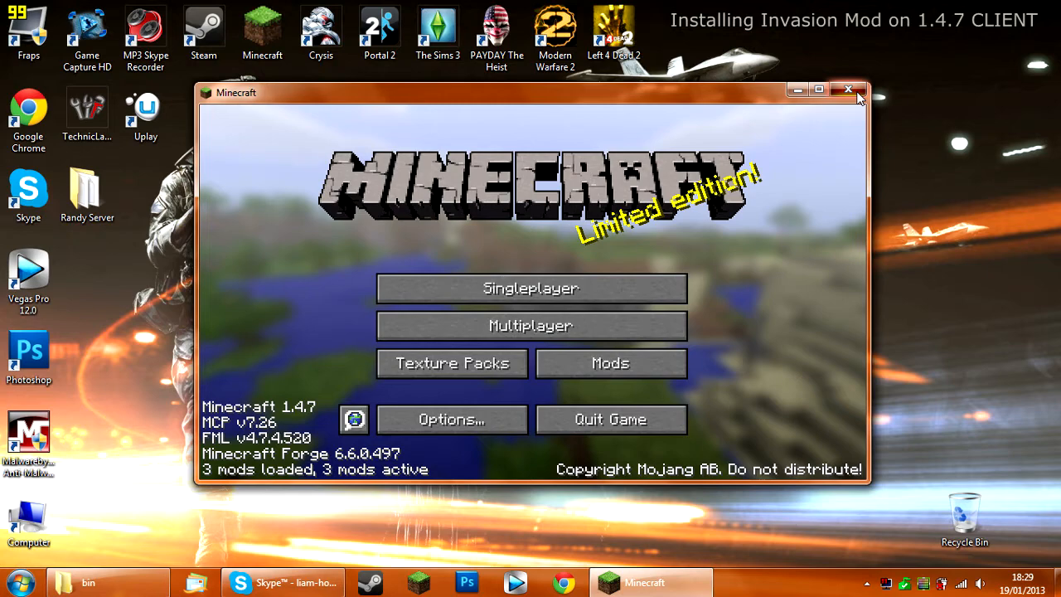
{"action": "left_click", "coordinate": [849, 89]}
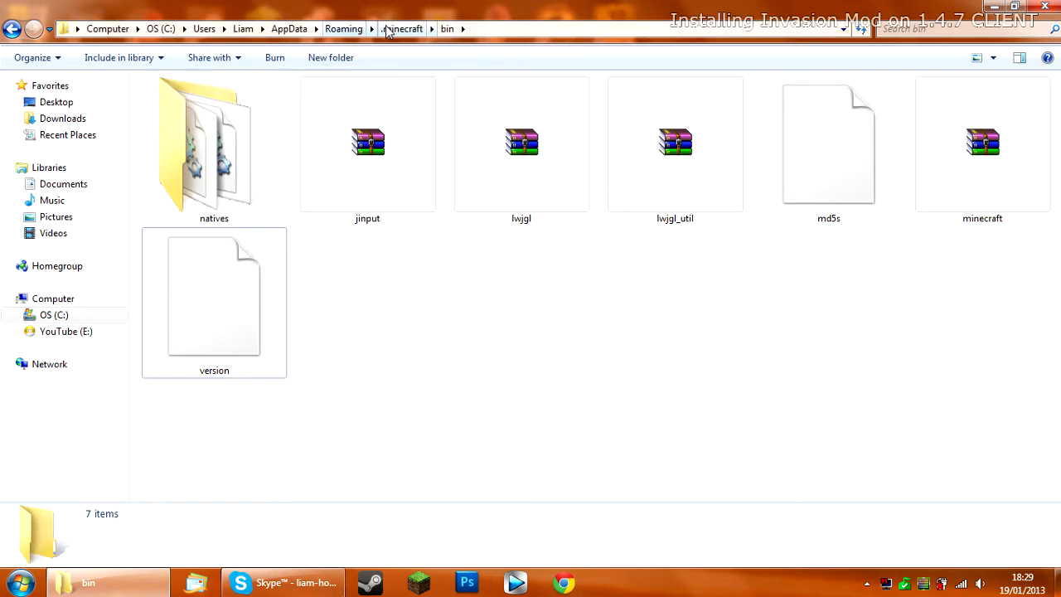
Step: Go up to .minecraft, dismiss the WinRAR reminder, check the empty mods folder and close Explorer
{"action": "left_click", "coordinate": [401, 28]}
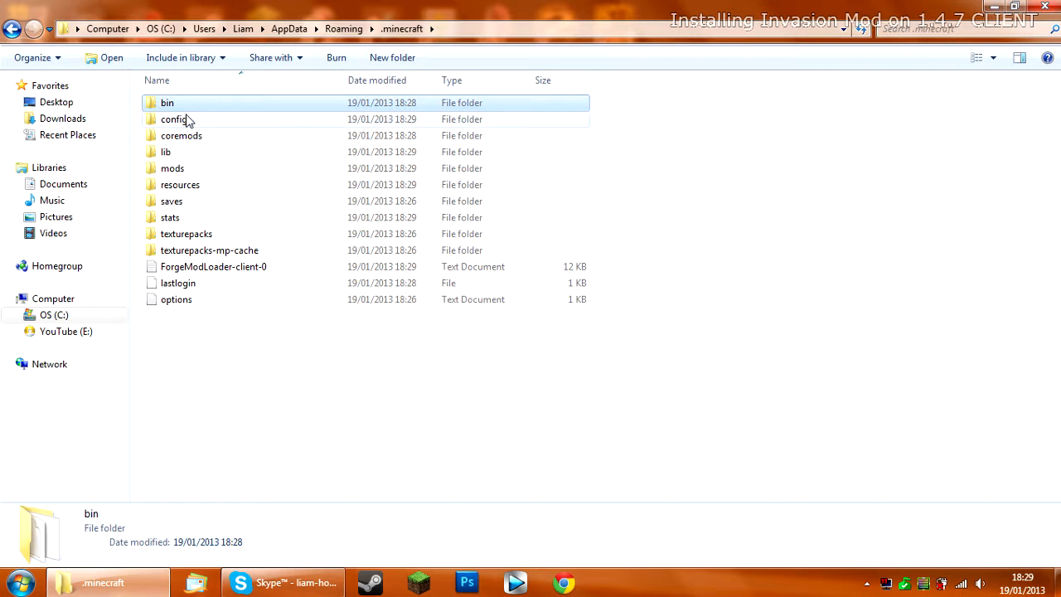
{"action": "left_click", "coordinate": [172, 167]}
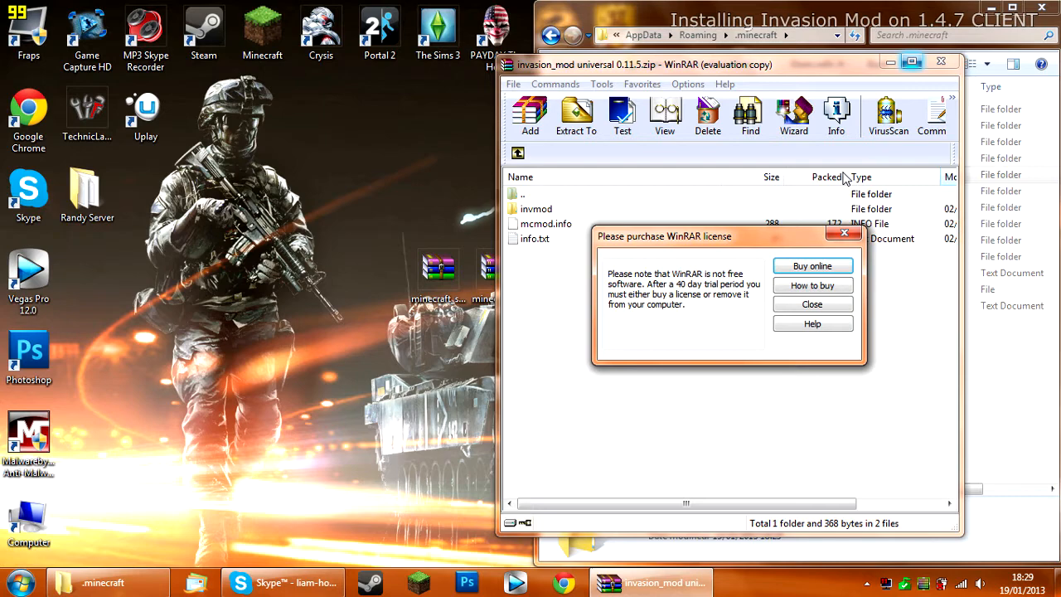
{"action": "left_click", "coordinate": [812, 304]}
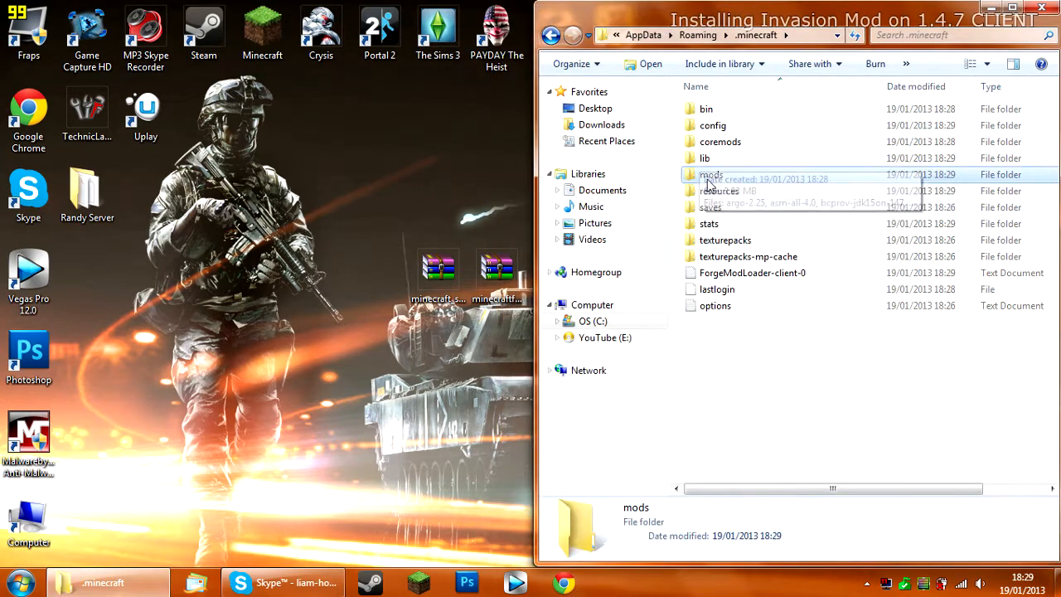
{"action": "double_click", "coordinate": [709, 174]}
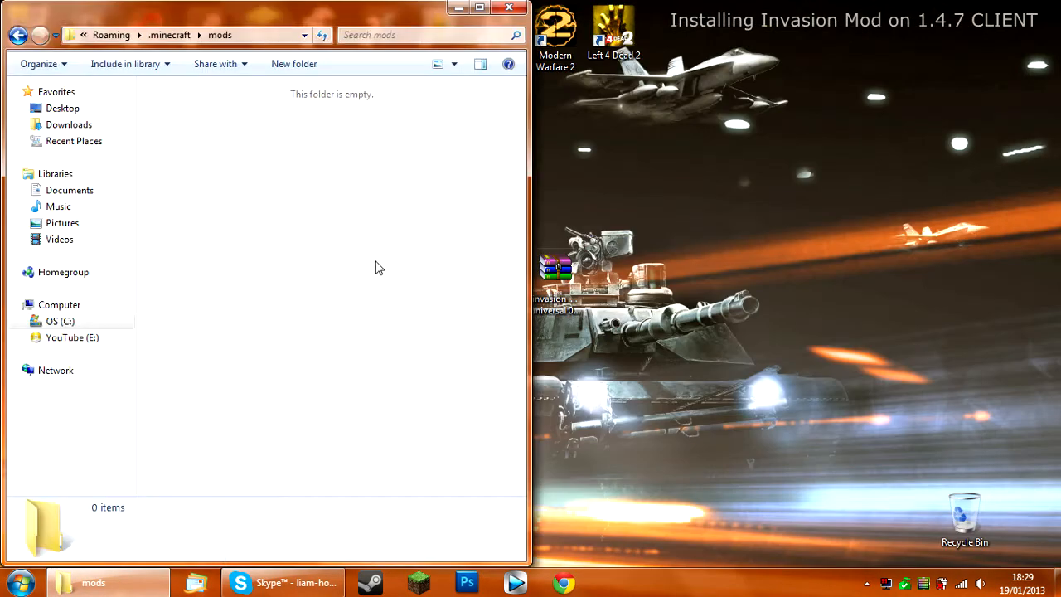
{"action": "mouse_move", "coordinate": [555, 265]}
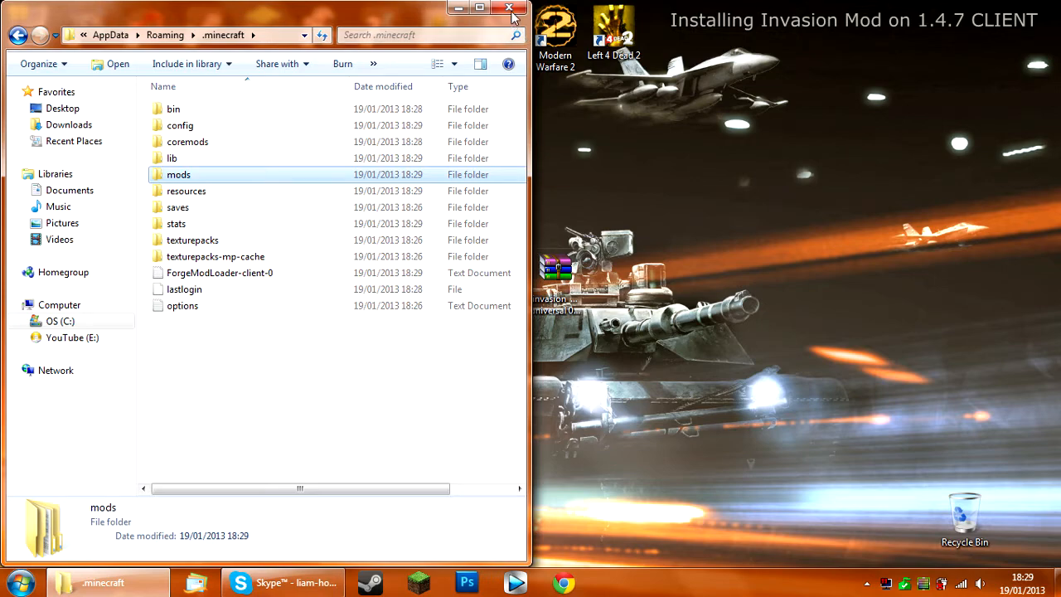
{"action": "left_click", "coordinate": [508, 7]}
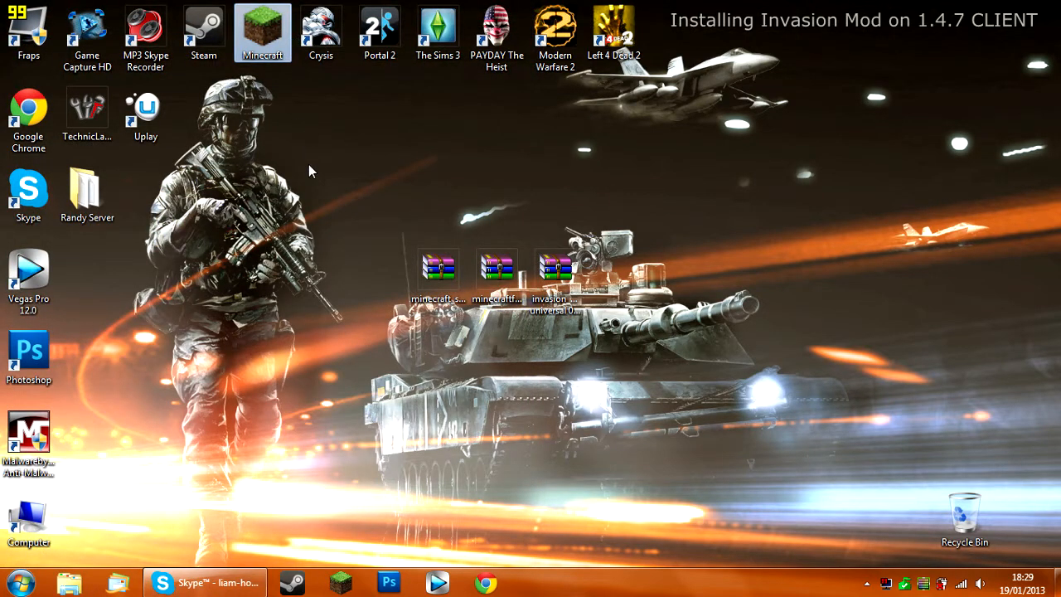
Step: Launch Minecraft, verify Invasion 0.11.5 appears in the Mods list, then quit the game
{"action": "double_click", "coordinate": [262, 30]}
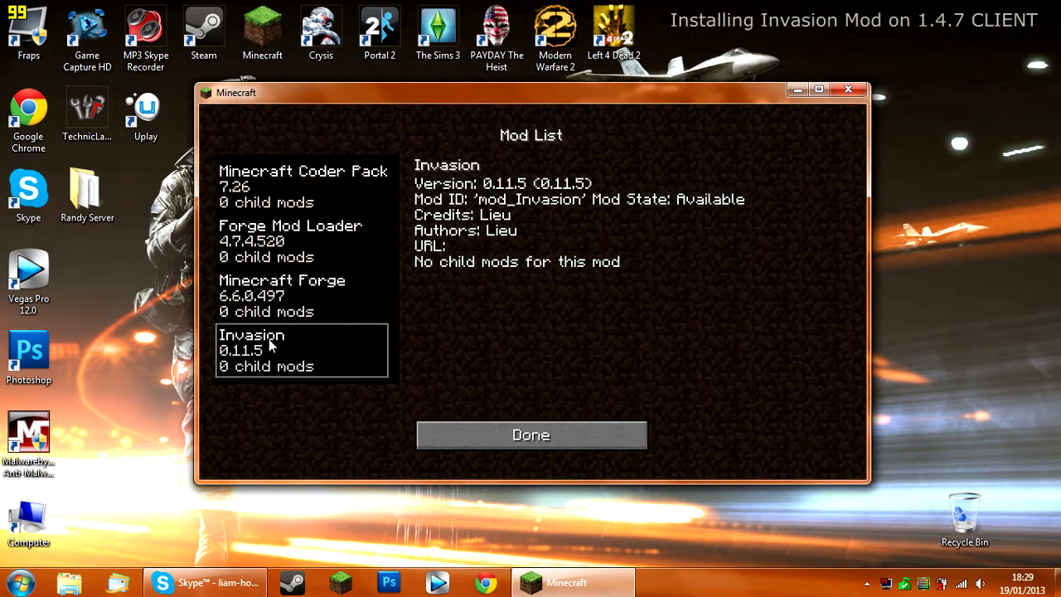
{"action": "left_click", "coordinate": [530, 435]}
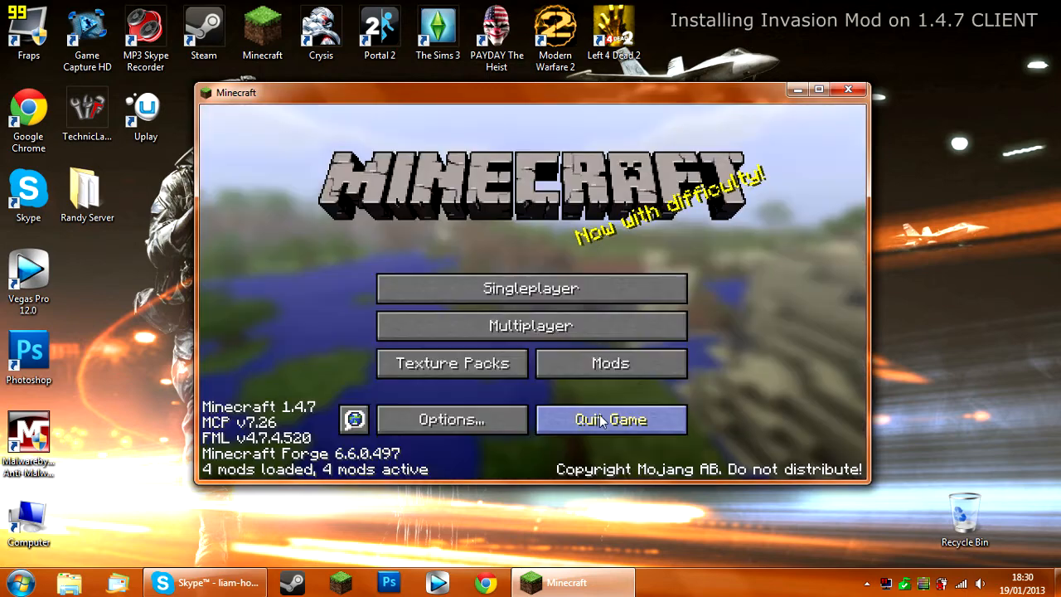
{"action": "left_click", "coordinate": [610, 420]}
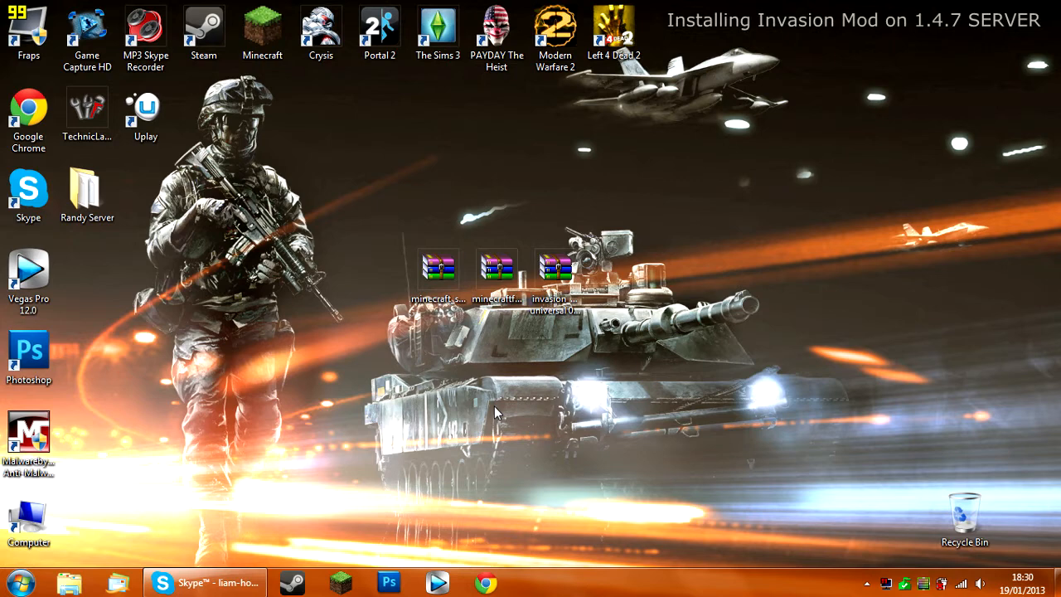
{"action": "mouse_move", "coordinate": [474, 402]}
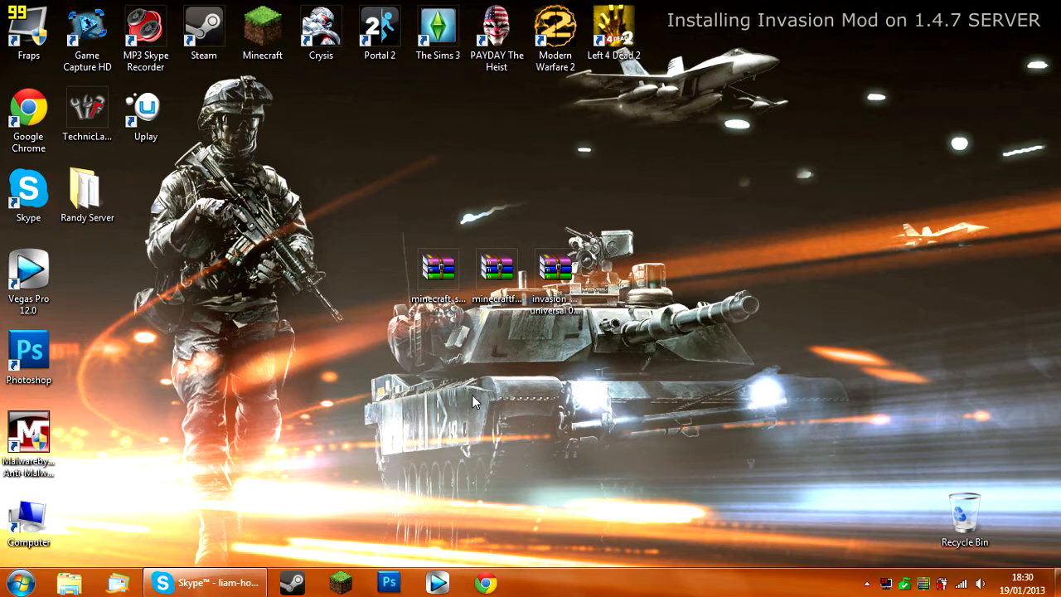
Step: Create a desktop folder named Invasion Mod and list its contents in Details view
{"action": "right_click", "coordinate": [474, 403]}
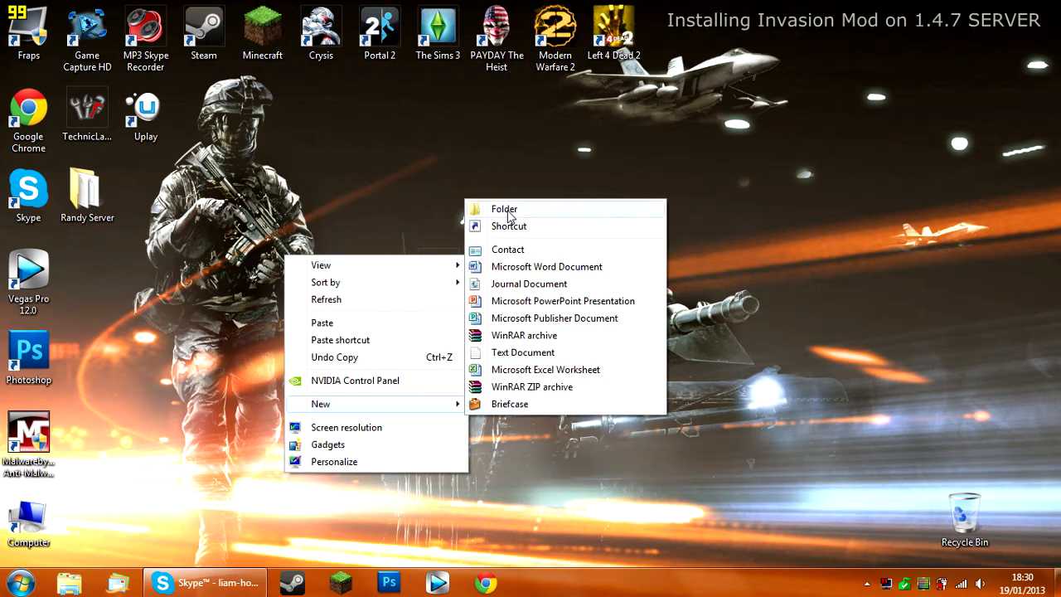
{"action": "left_click", "coordinate": [504, 209]}
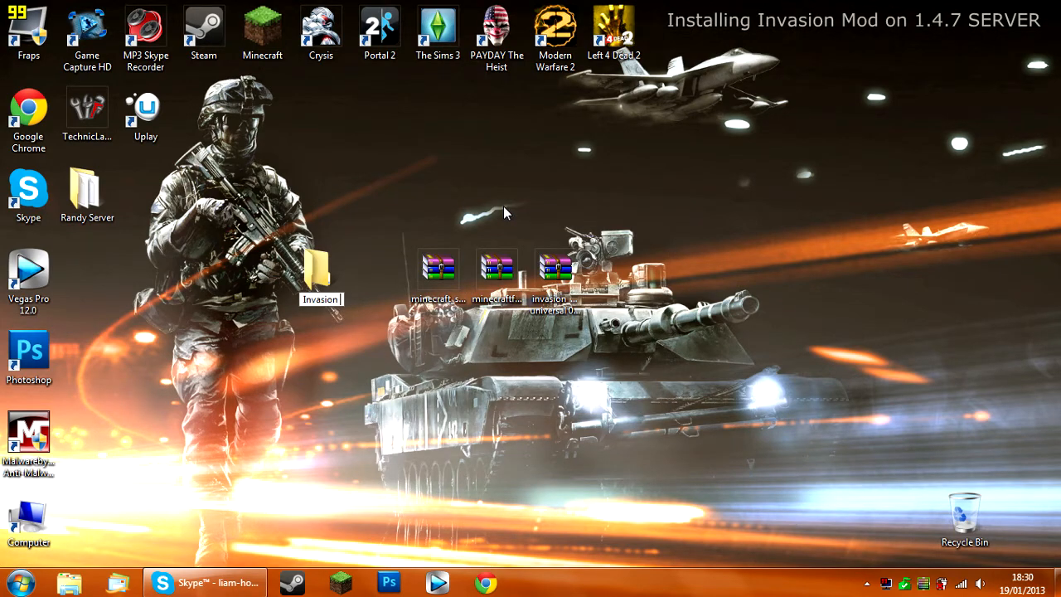
{"action": "left_click", "coordinate": [321, 278]}
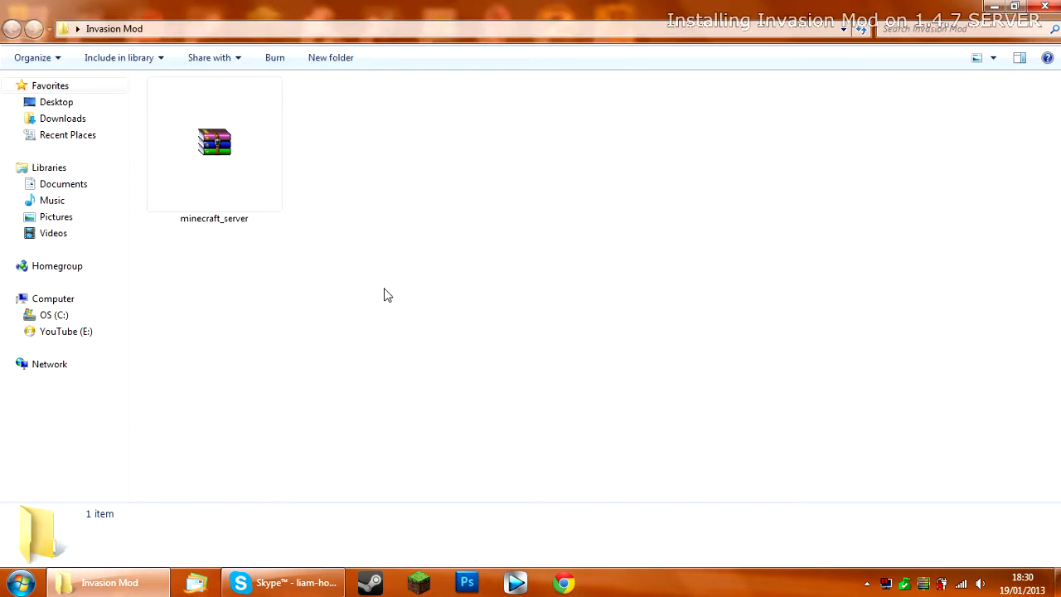
{"action": "left_click", "coordinate": [993, 56]}
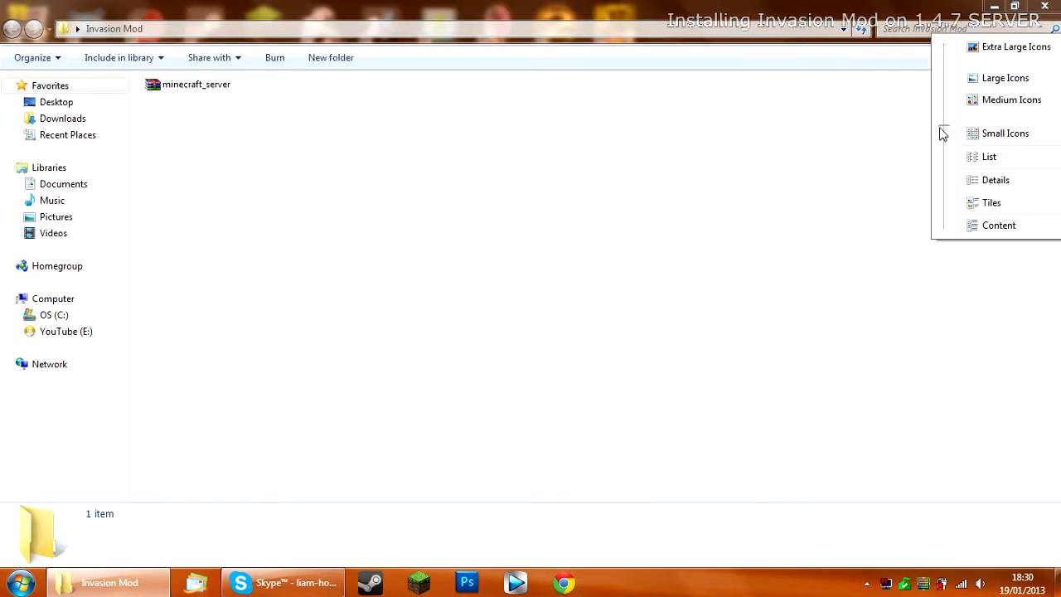
{"action": "left_click", "coordinate": [994, 179]}
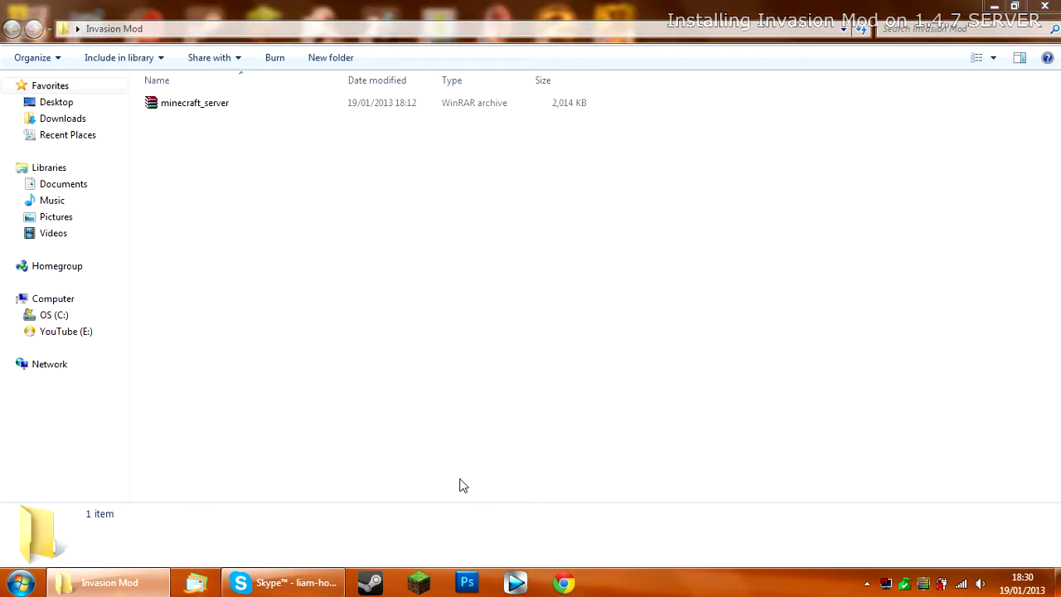
{"action": "mouse_move", "coordinate": [500, 494]}
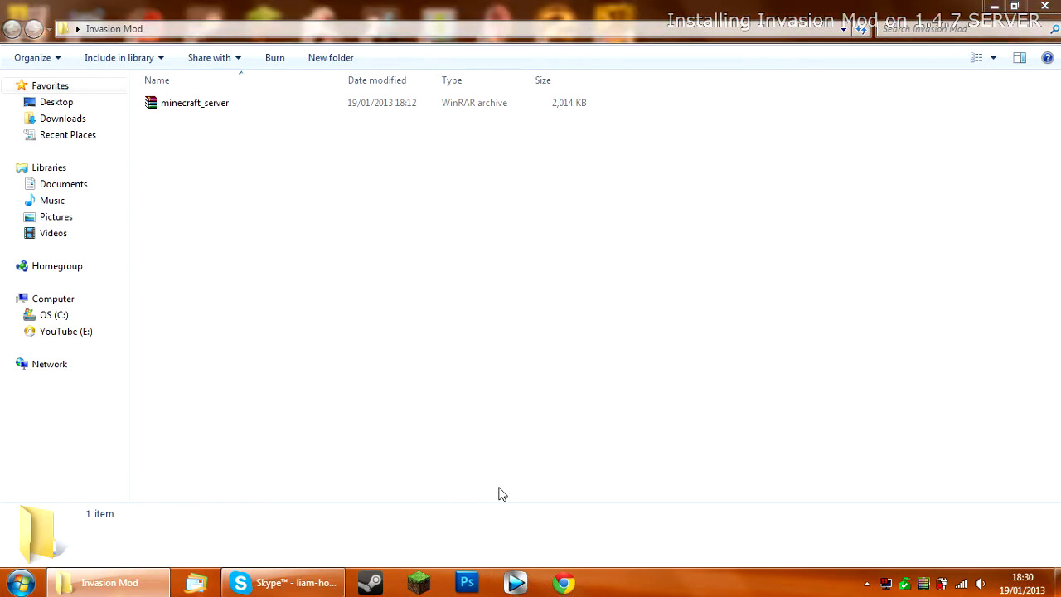
{"action": "left_click", "coordinate": [564, 582]}
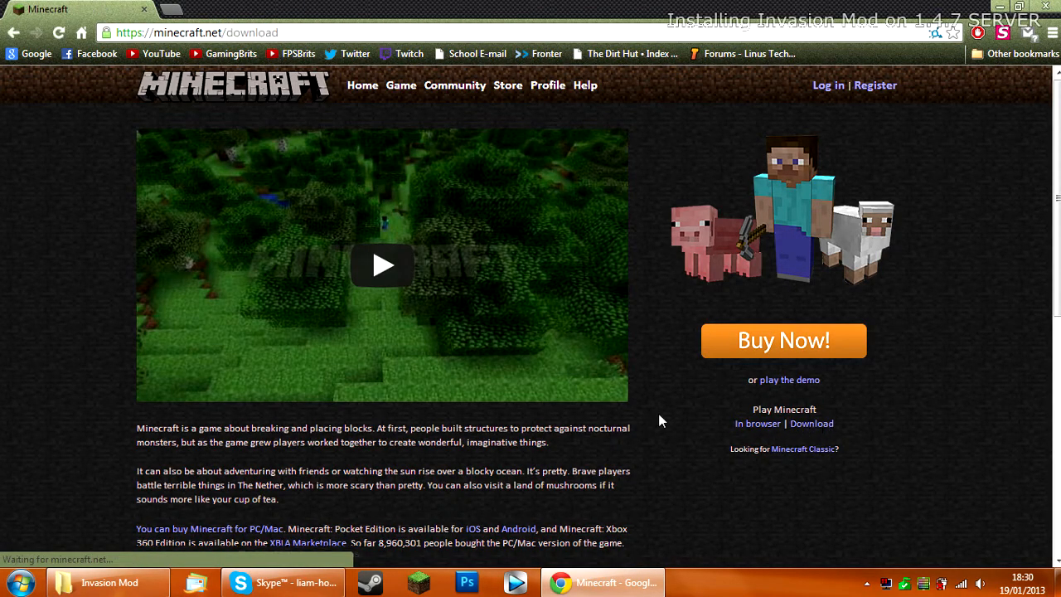
Step: Highlight the multiplayer server java command on minecraft.net/download and return to the Invasion Mod folder
{"action": "left_click", "coordinate": [813, 425]}
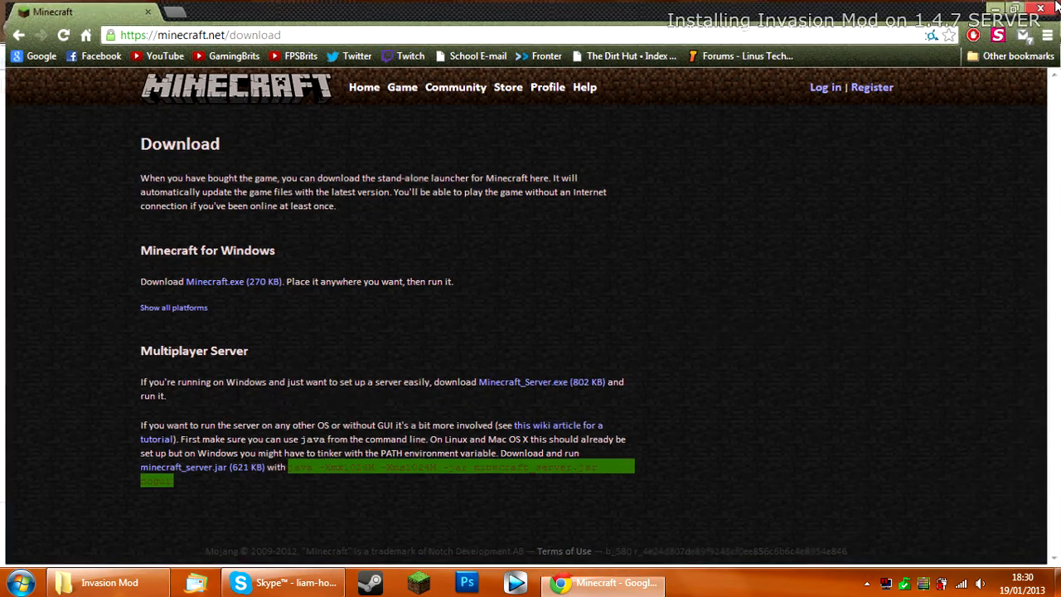
{"action": "left_click", "coordinate": [108, 582]}
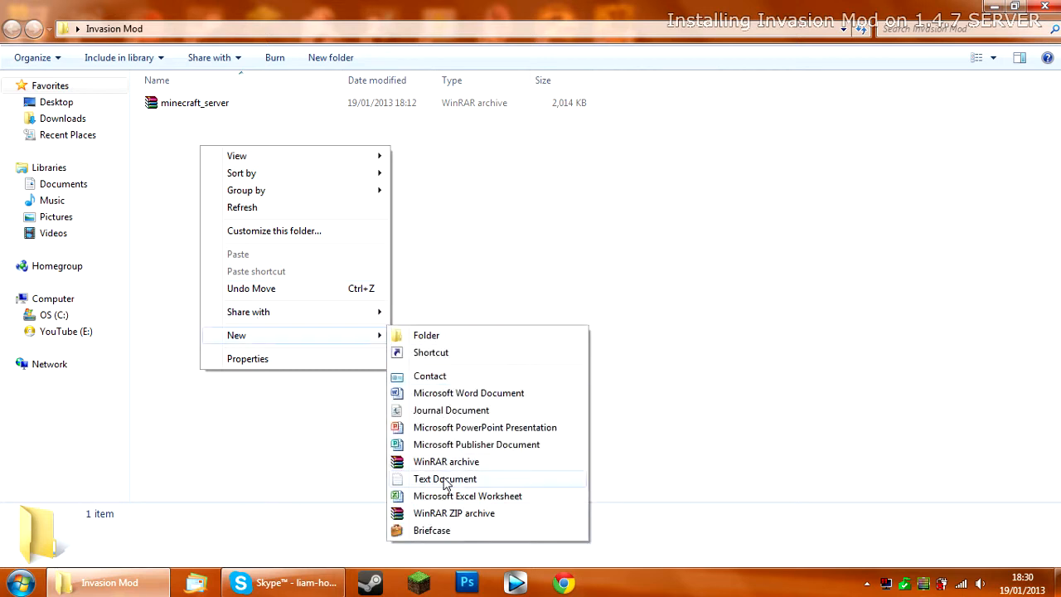
Step: Save 'java -Xmx1024M -Xms1024M -jar minecraft_server.jar nogui' as Run.bat in the Invasion Mod folder
{"action": "left_click", "coordinate": [445, 477]}
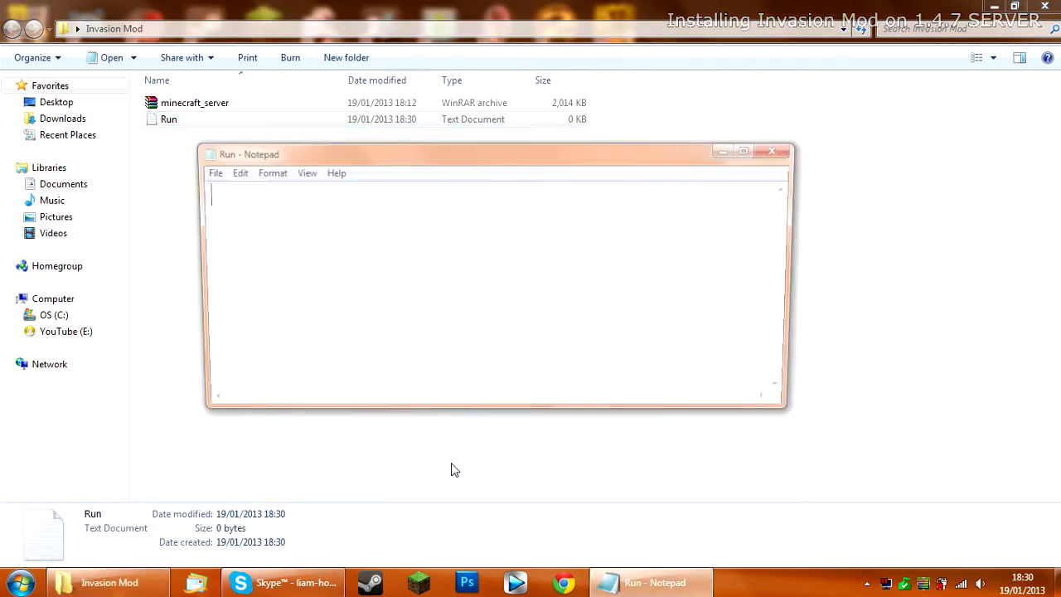
{"action": "type", "text": "java -Xmx1024M -Xms1024M -jar minecraft_server.jar nogui"}
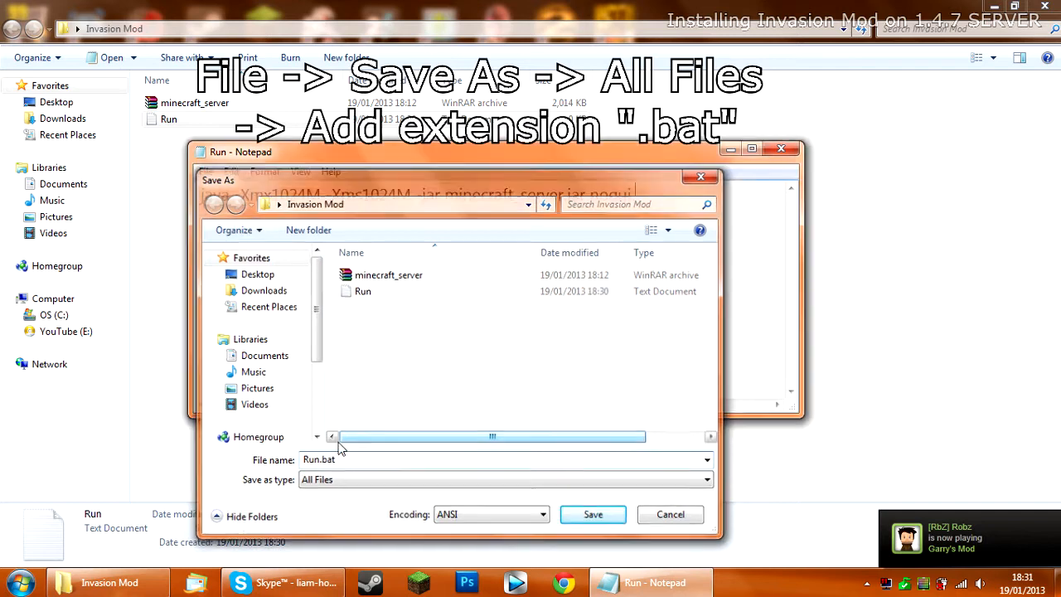
{"action": "left_click", "coordinate": [594, 514]}
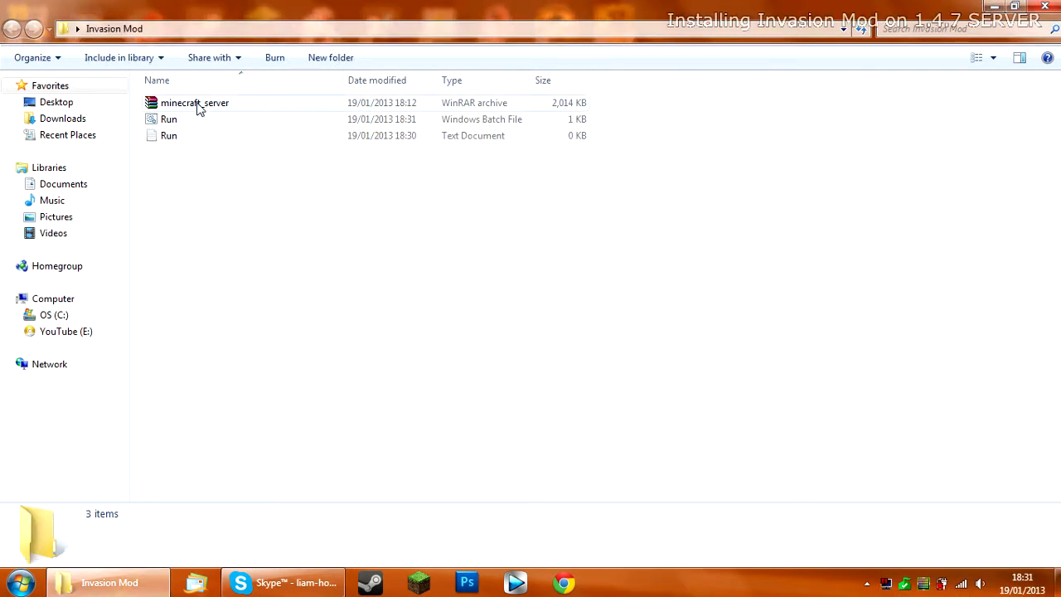
Step: Open minecraft_server.jar from the Invasion Mod folder and the Forge universal zip from the desktop in WinRAR
{"action": "left_click", "coordinate": [195, 102]}
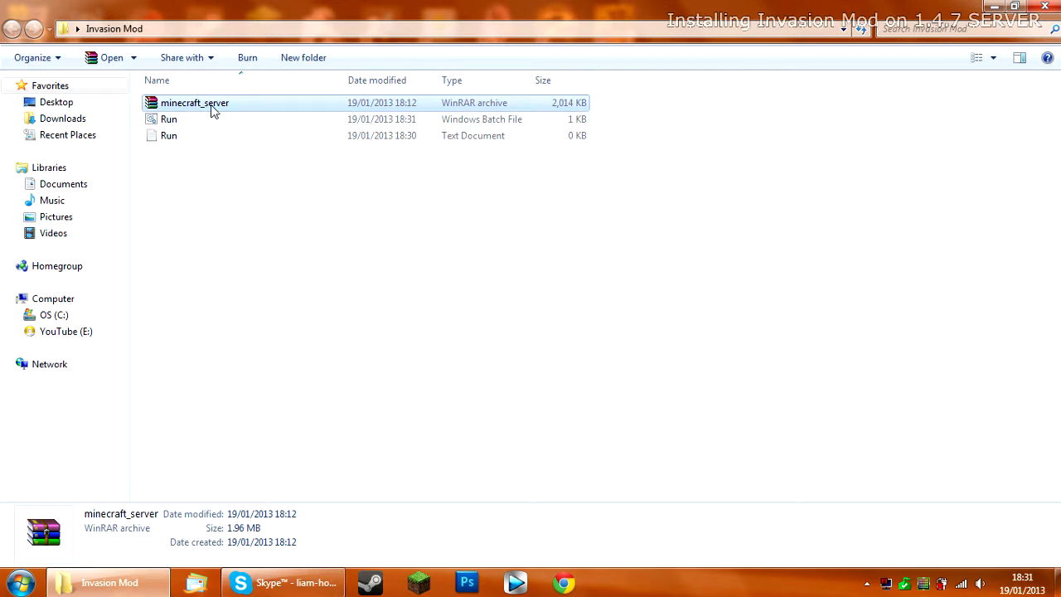
{"action": "double_click", "coordinate": [169, 119]}
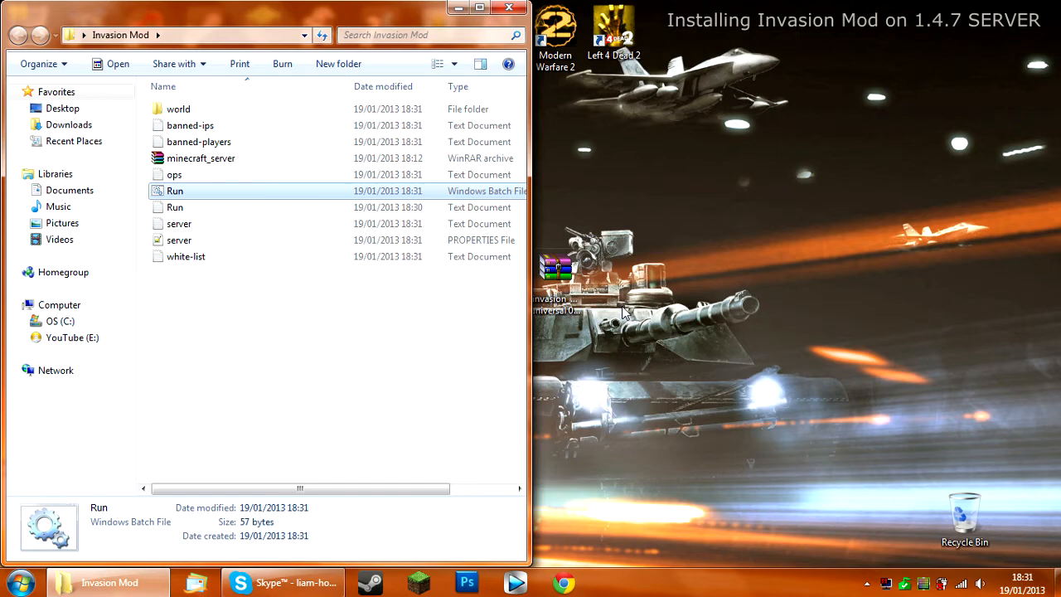
{"action": "left_click", "coordinate": [480, 6]}
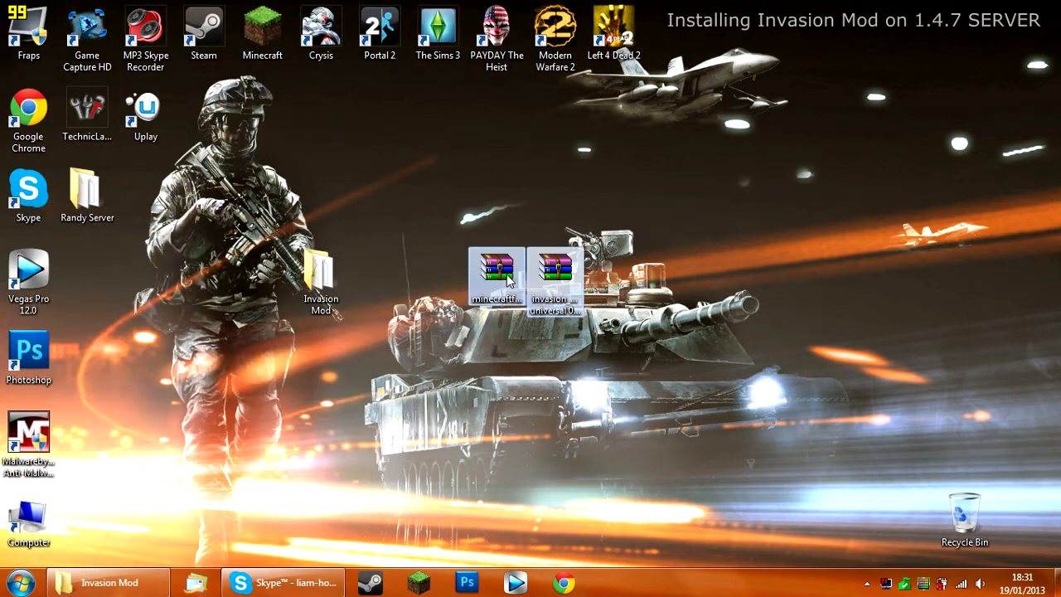
{"action": "double_click", "coordinate": [321, 273]}
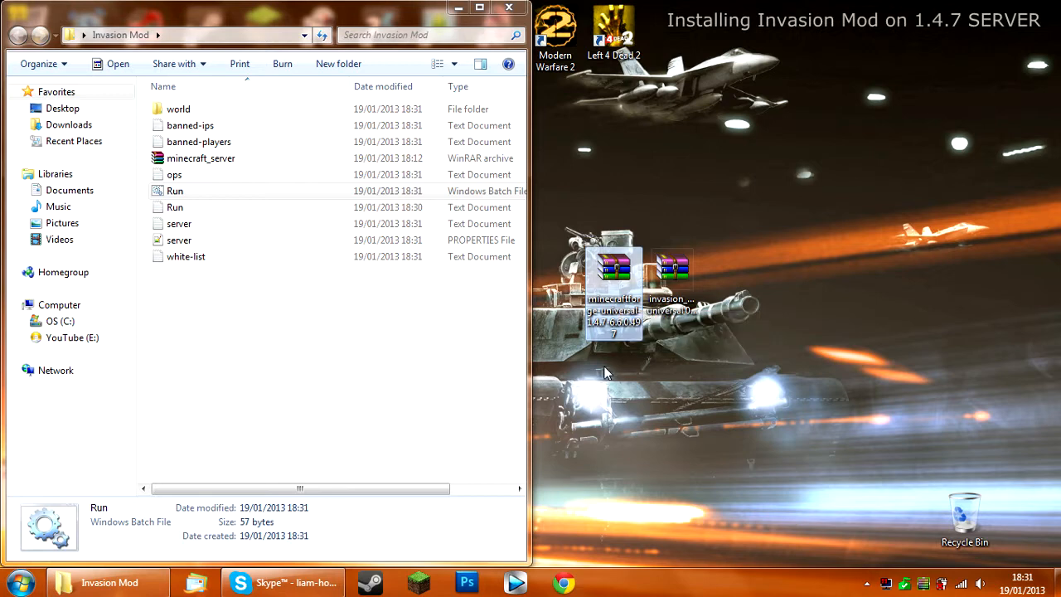
{"action": "mouse_move", "coordinate": [606, 365]}
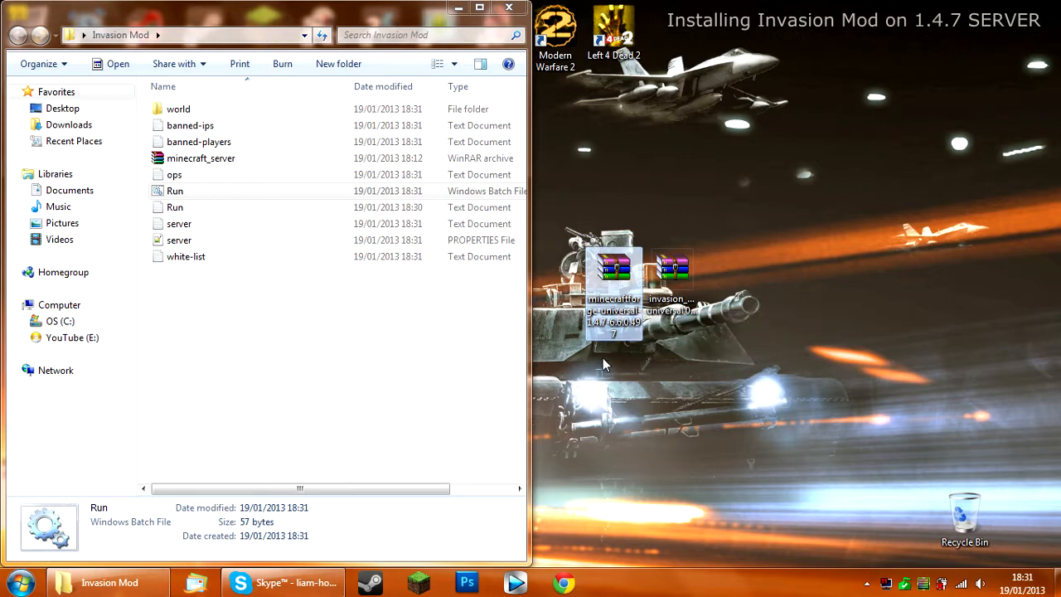
{"action": "mouse_move", "coordinate": [633, 329]}
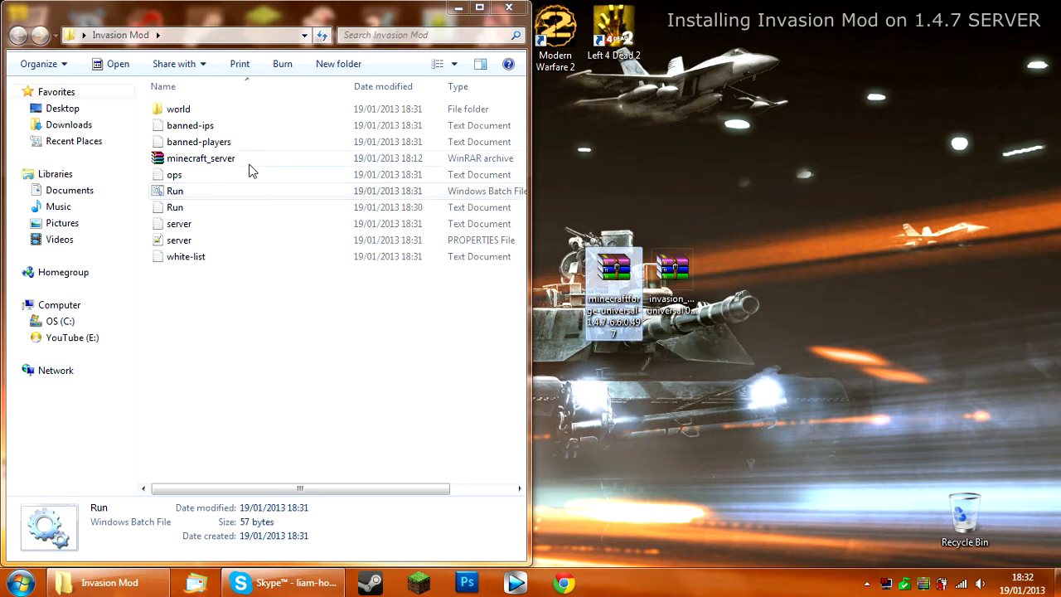
{"action": "double_click", "coordinate": [201, 157]}
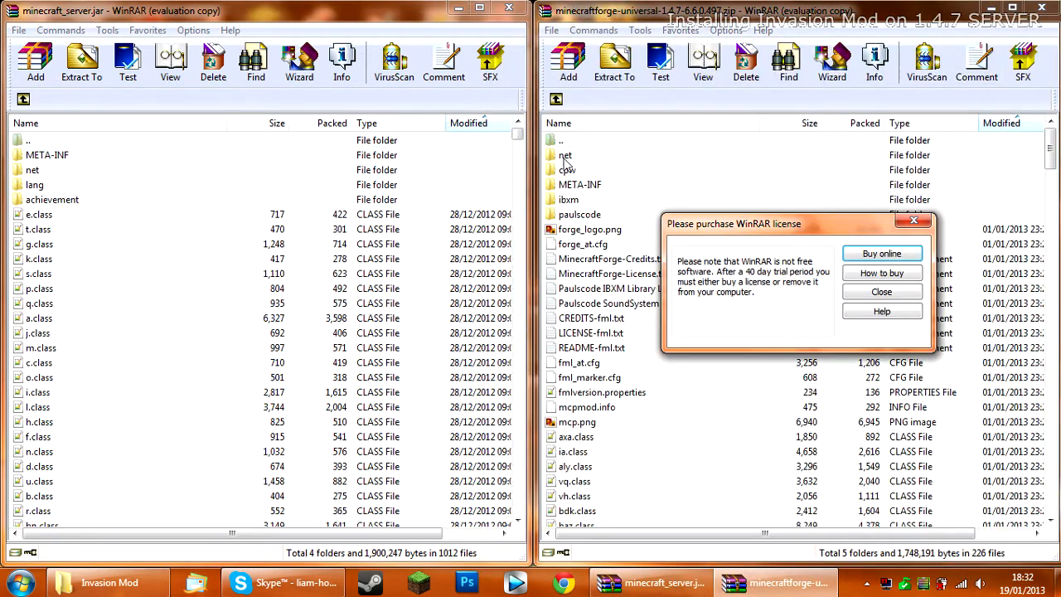
Step: Dismiss the WinRAR license reminder and select all files in the Forge archive for the jar patch
{"action": "left_click", "coordinate": [882, 292]}
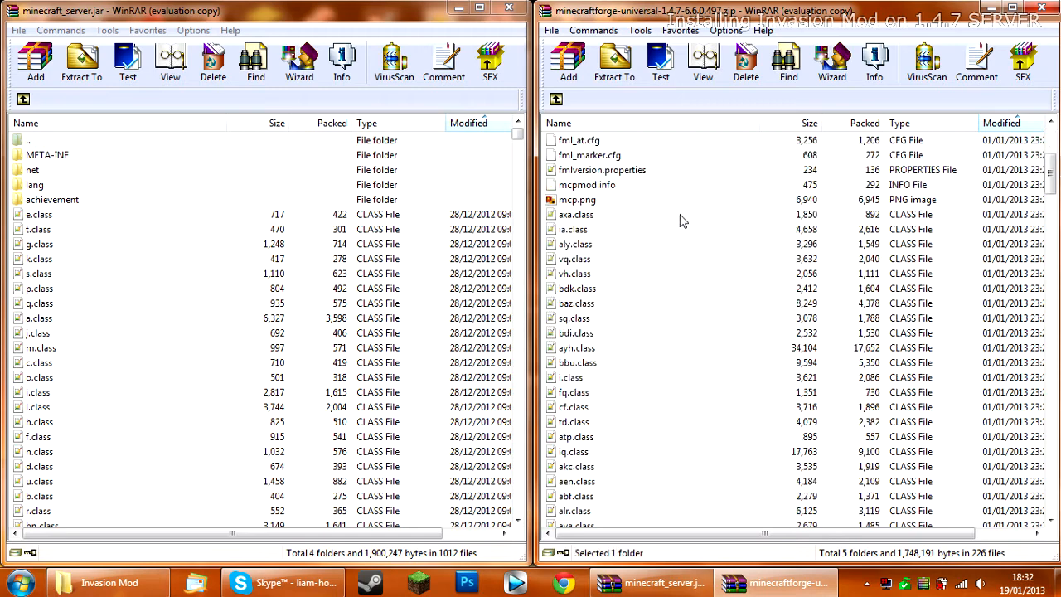
{"action": "scroll", "scroll_direction": "down", "scroll_amount": 3}
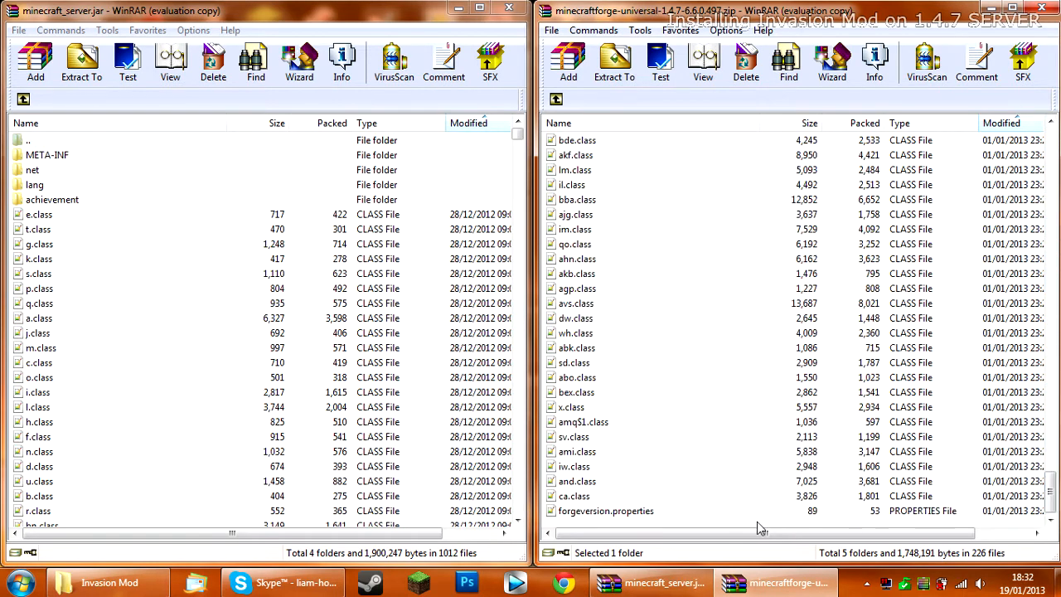
{"action": "left_click", "coordinate": [607, 511]}
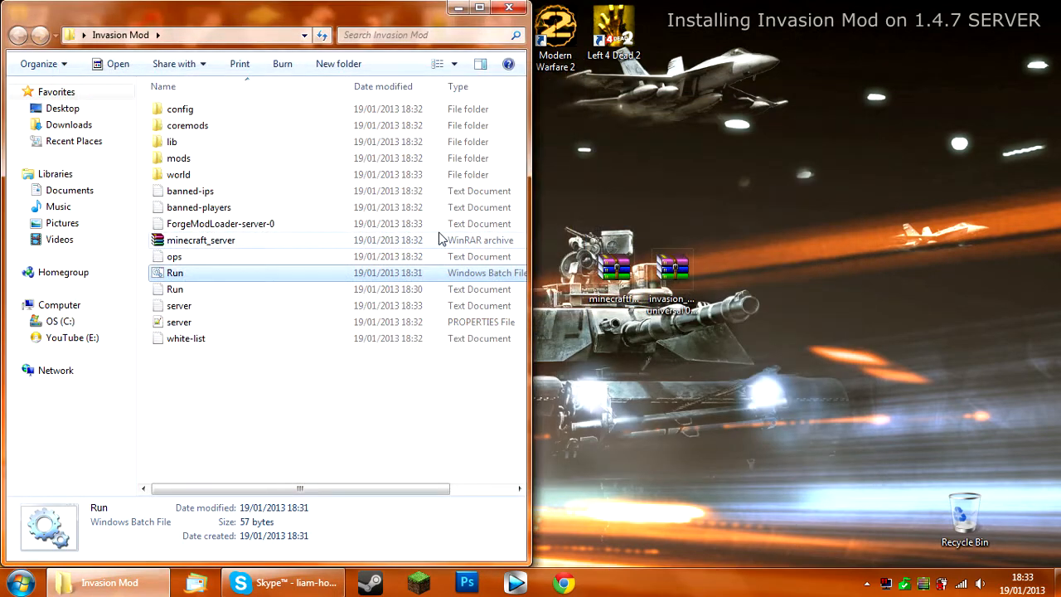
Step: Edit Run.bat's java launch line in Notepad and save it
{"action": "right_click", "coordinate": [176, 272]}
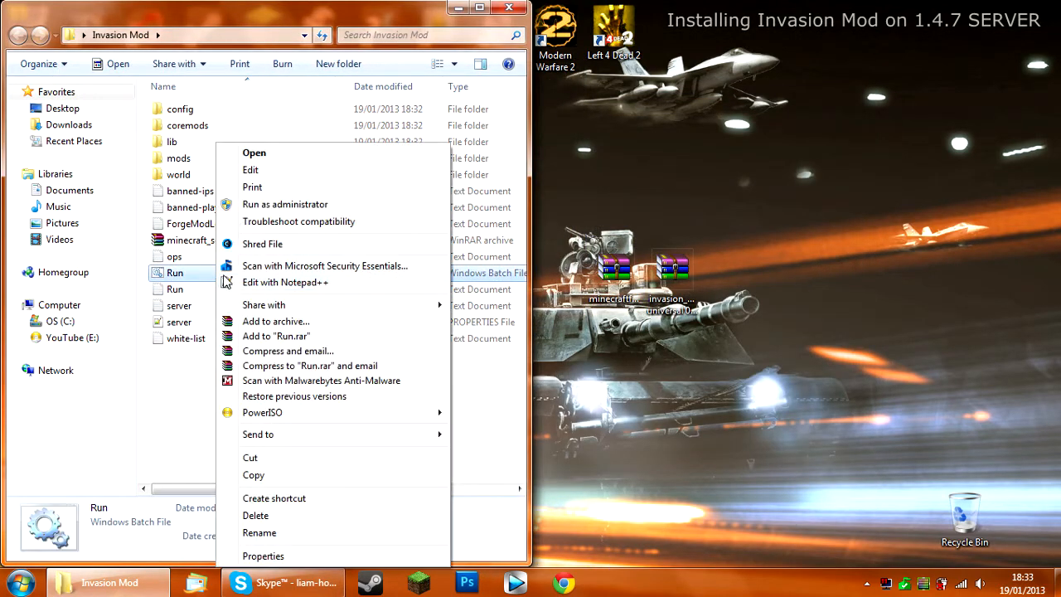
{"action": "left_click", "coordinate": [285, 282]}
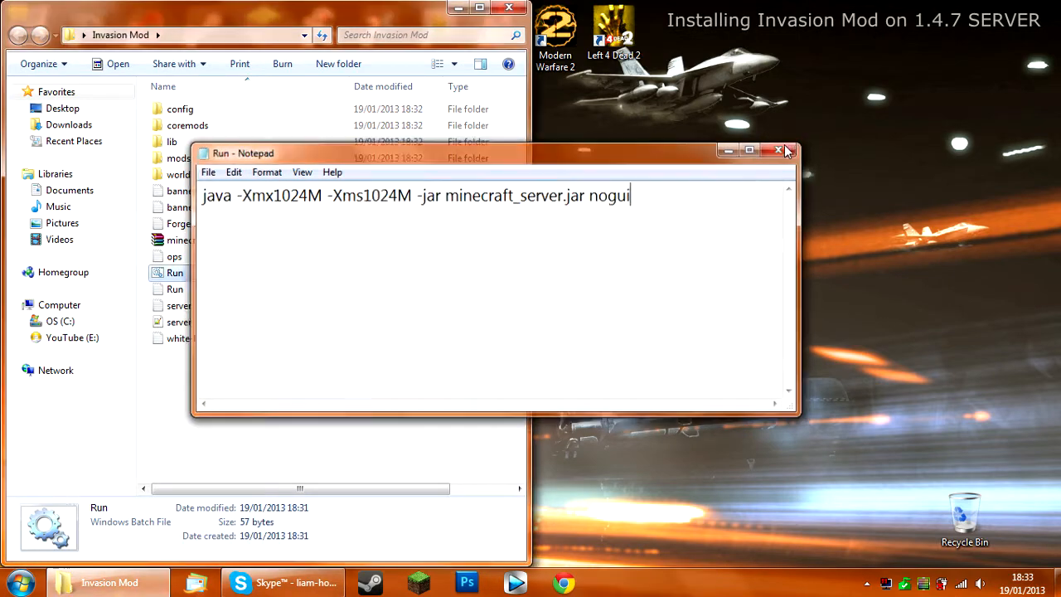
{"action": "left_click", "coordinate": [779, 149]}
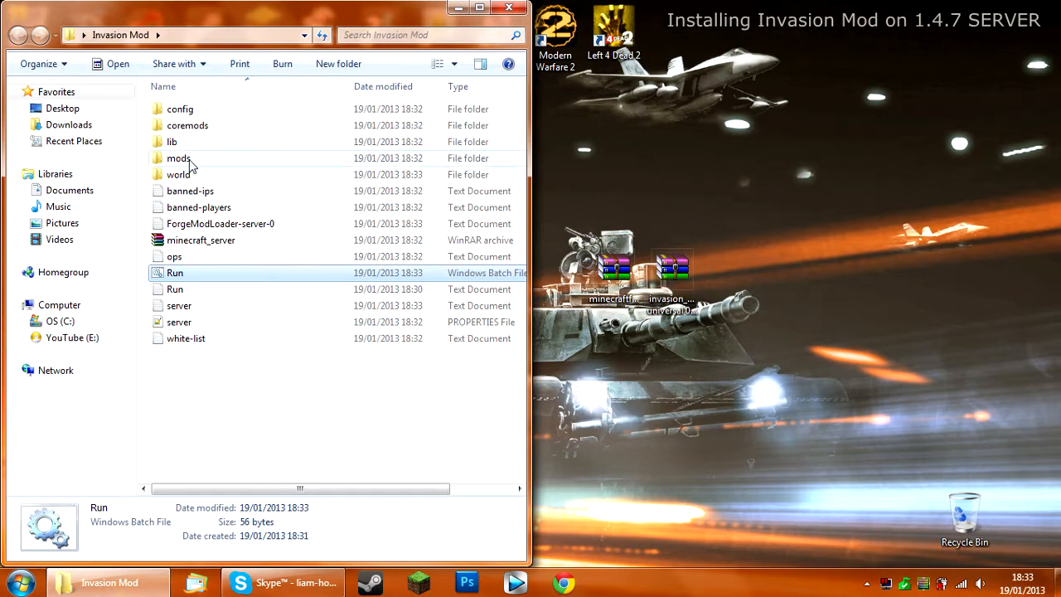
Step: Drag the Invasion Mod zip from the desktop into the server's mods folder
{"action": "double_click", "coordinate": [179, 159]}
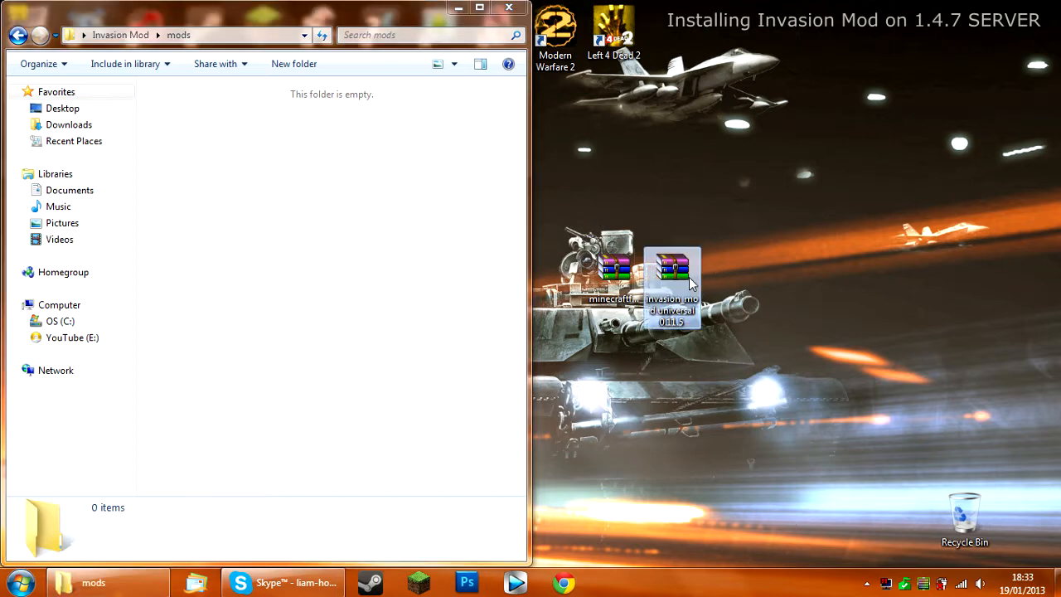
{"action": "left_click_drag", "start_coordinate": [671, 282], "coordinate": [218, 149]}
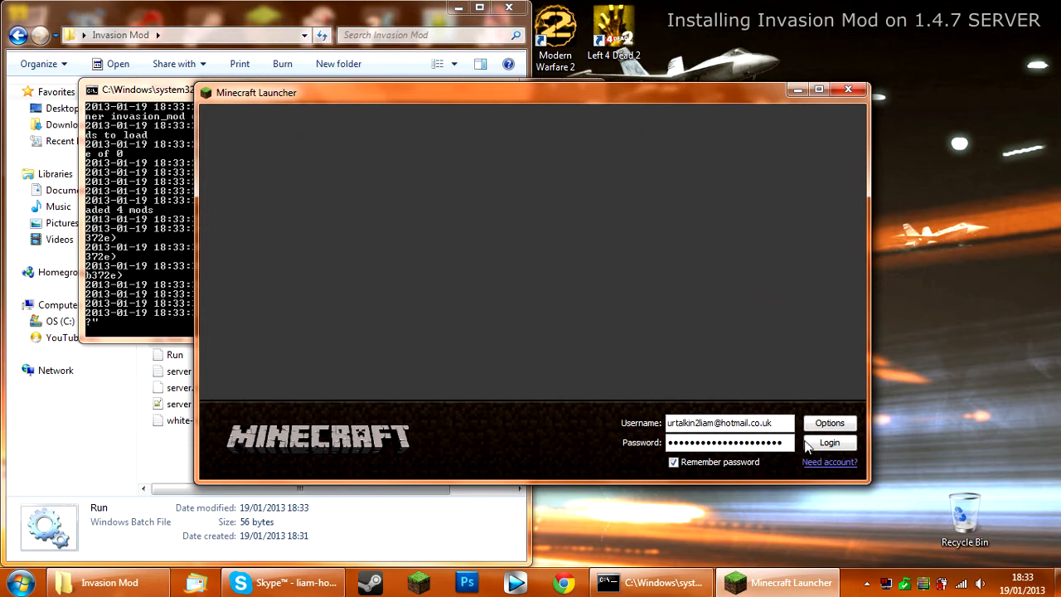
Step: Log in, join the local server, and run 'op boonliam' in the server console
{"action": "left_click", "coordinate": [829, 441]}
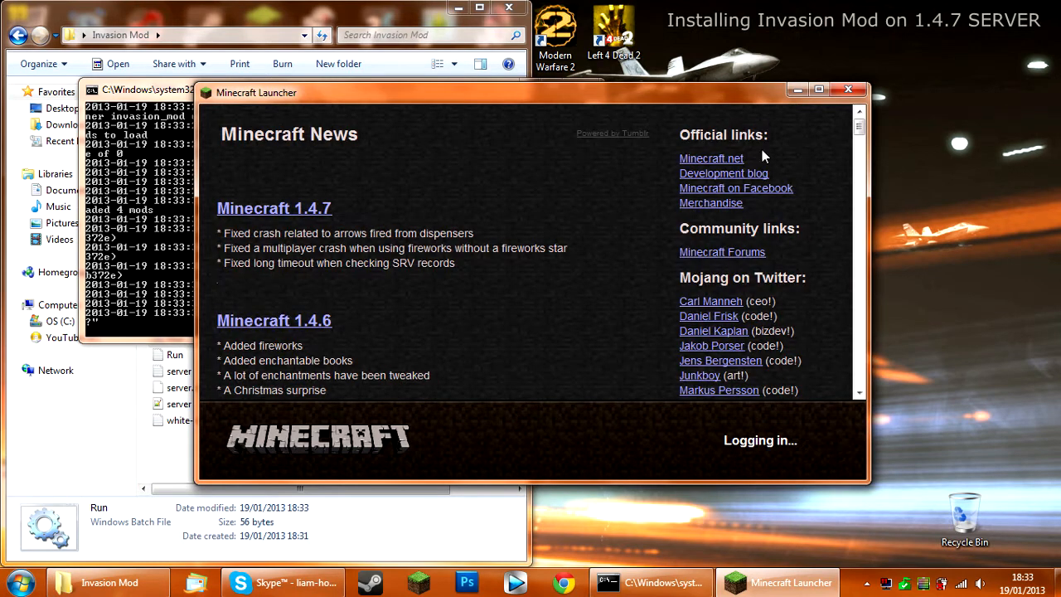
{"action": "mouse_move", "coordinate": [787, 167]}
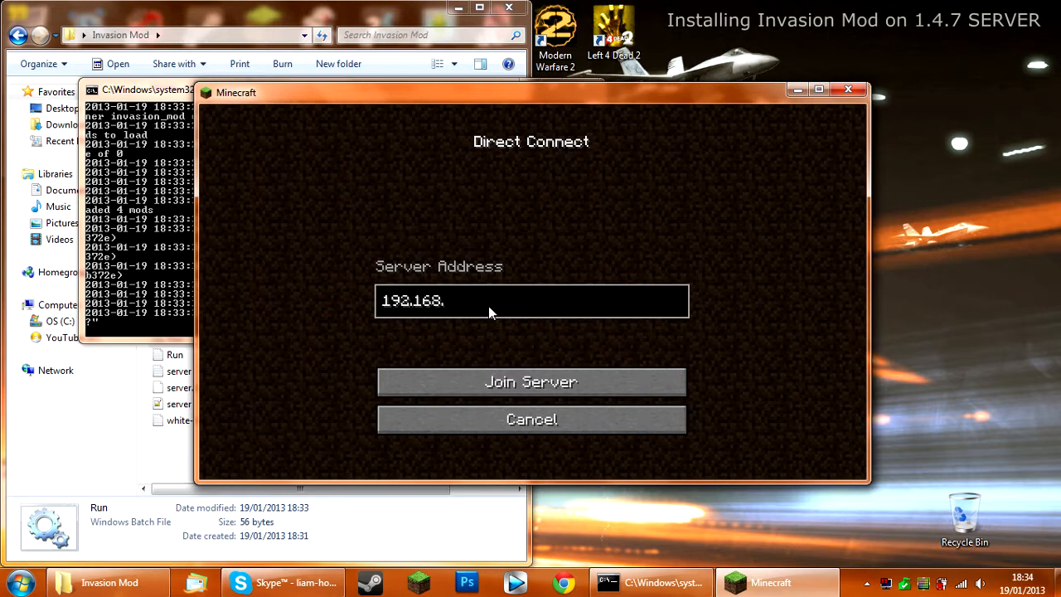
{"action": "left_click", "coordinate": [530, 382]}
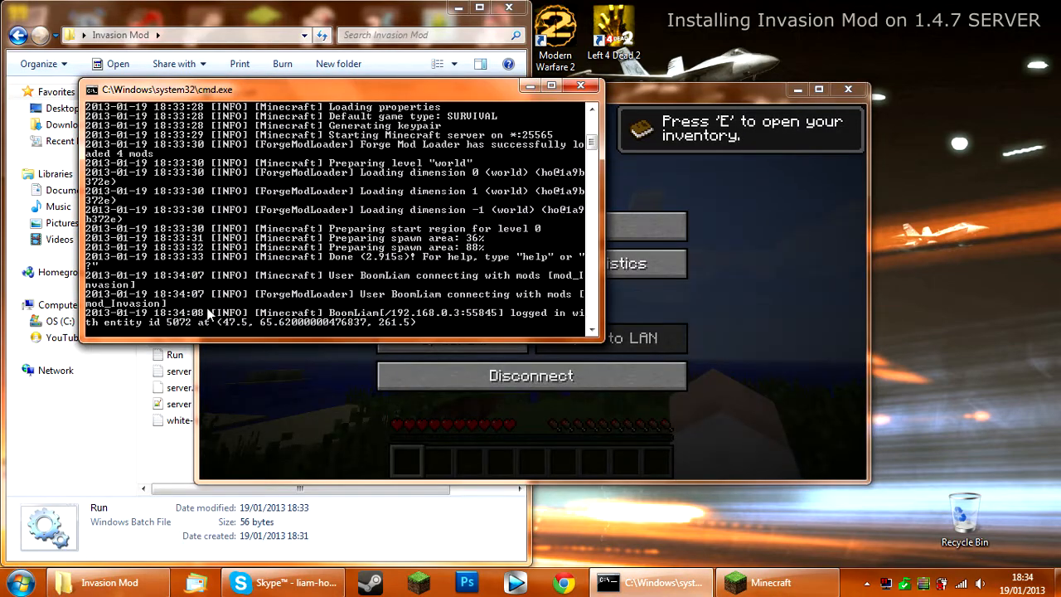
{"action": "type", "text": "op boonliam"}
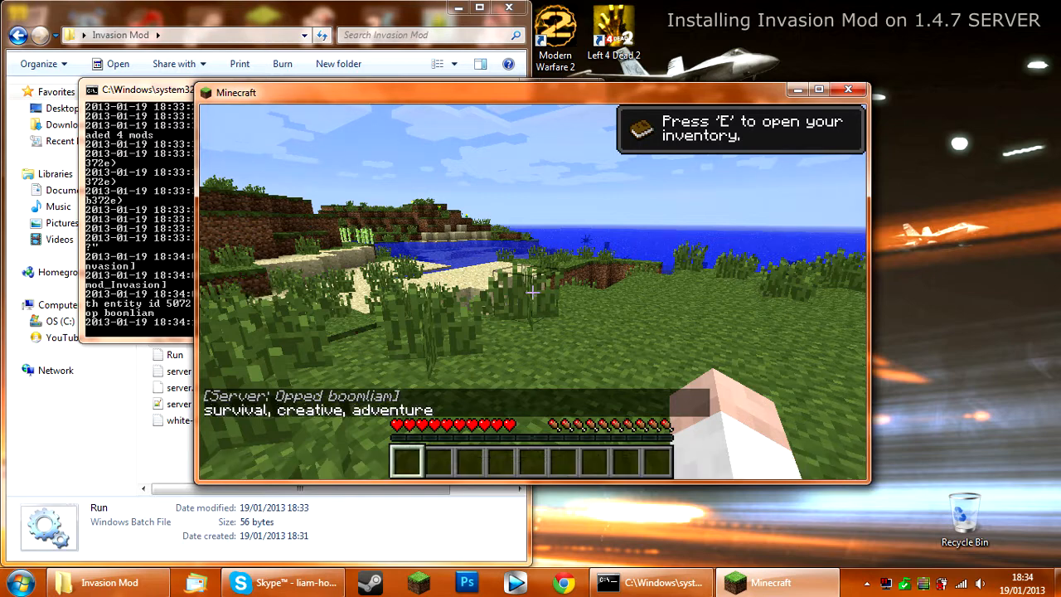
Step: Search the creative inventory for 'cat', take the Invasion Mod items and place blocks in the world
{"action": "key", "text": "e"}
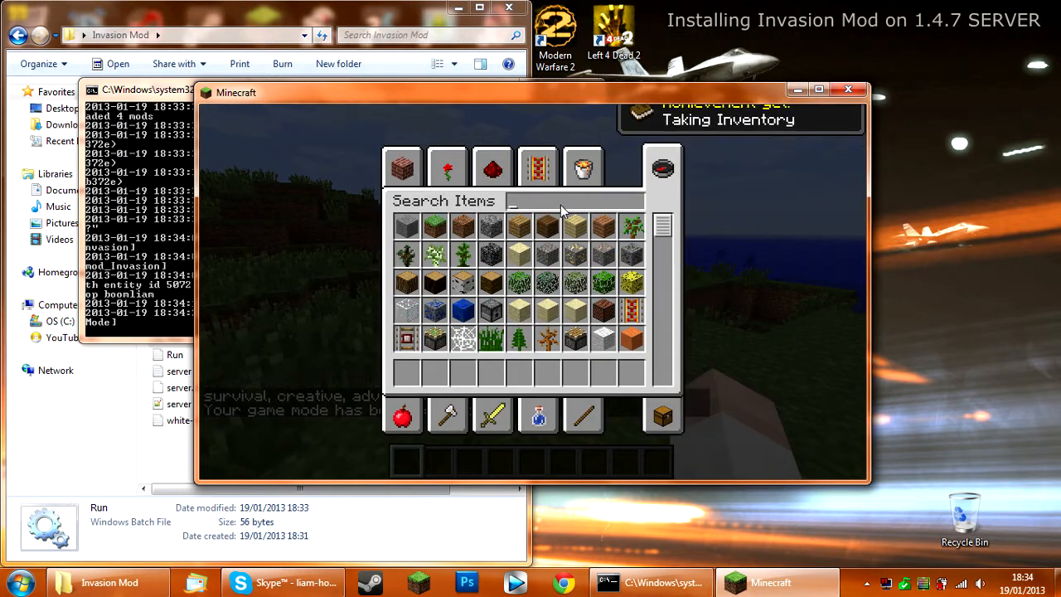
{"action": "type", "text": "cat"}
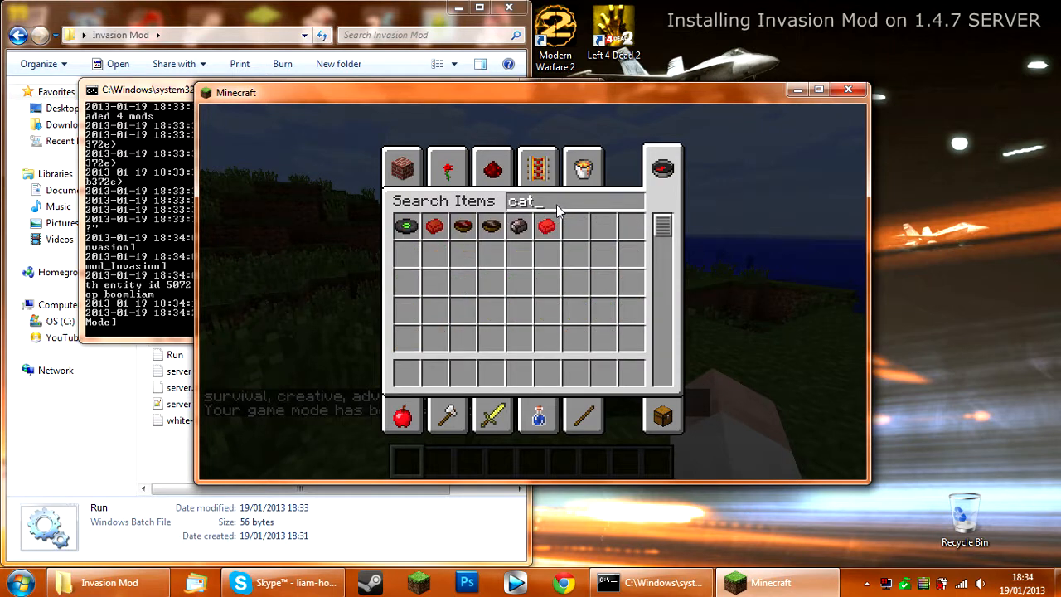
{"action": "mouse_move", "coordinate": [547, 226]}
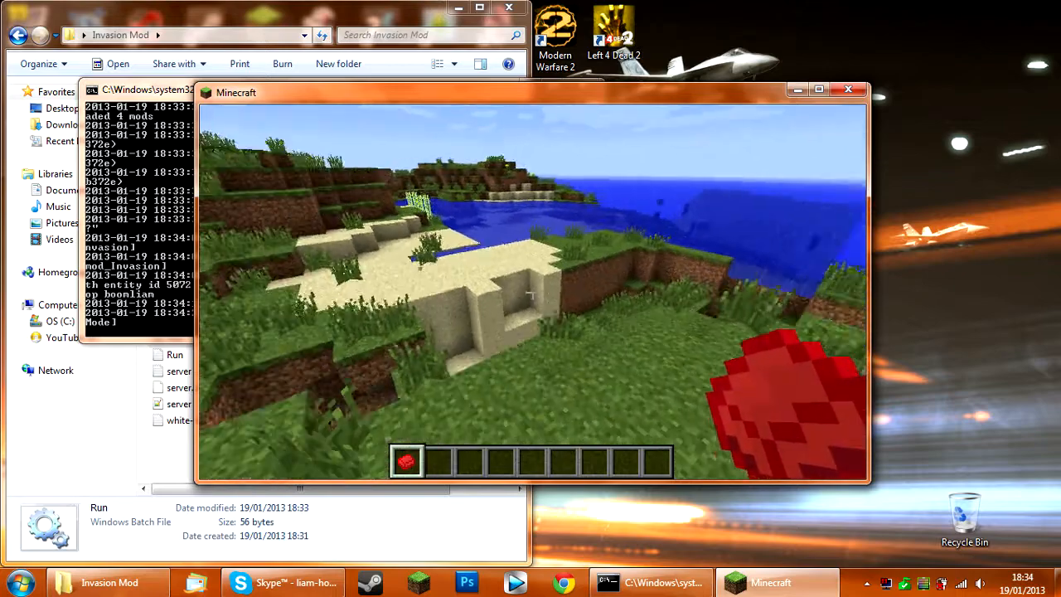
{"action": "key", "text": "e"}
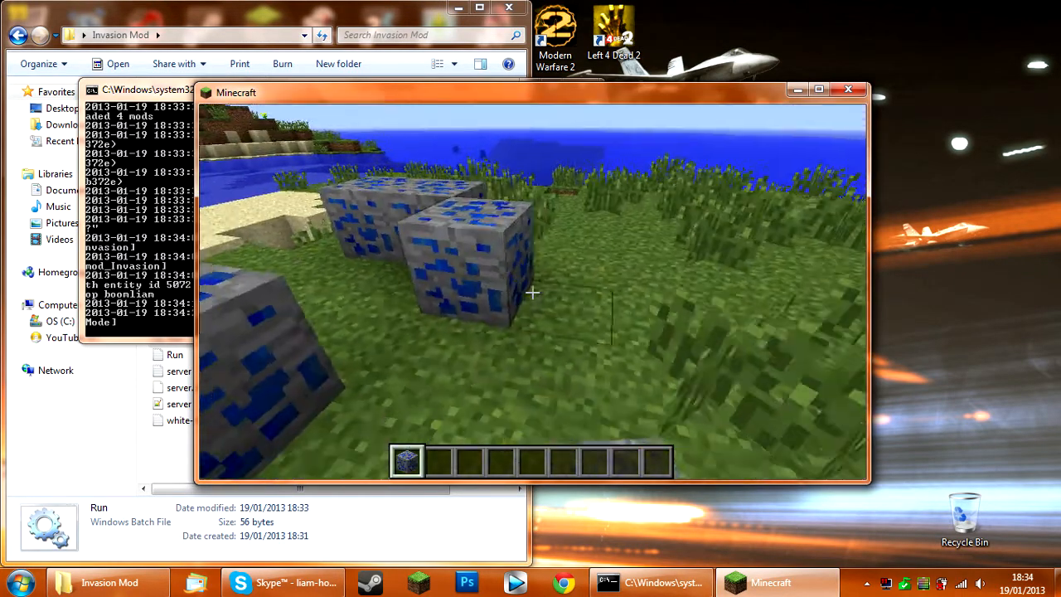
{"action": "key", "text": "e"}
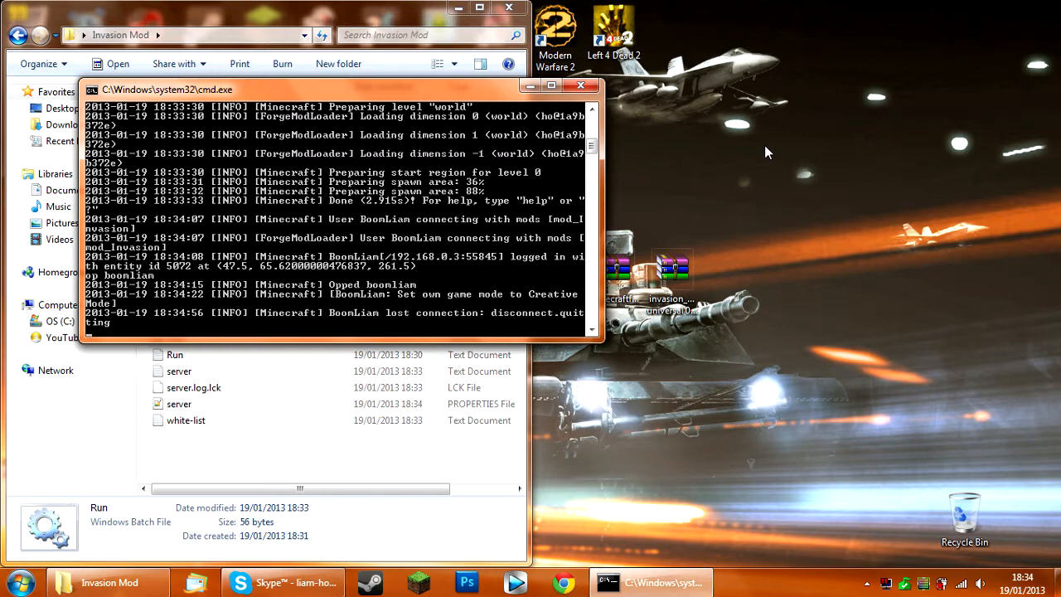
Step: Close the server console window to stop the server
{"action": "left_click", "coordinate": [581, 85]}
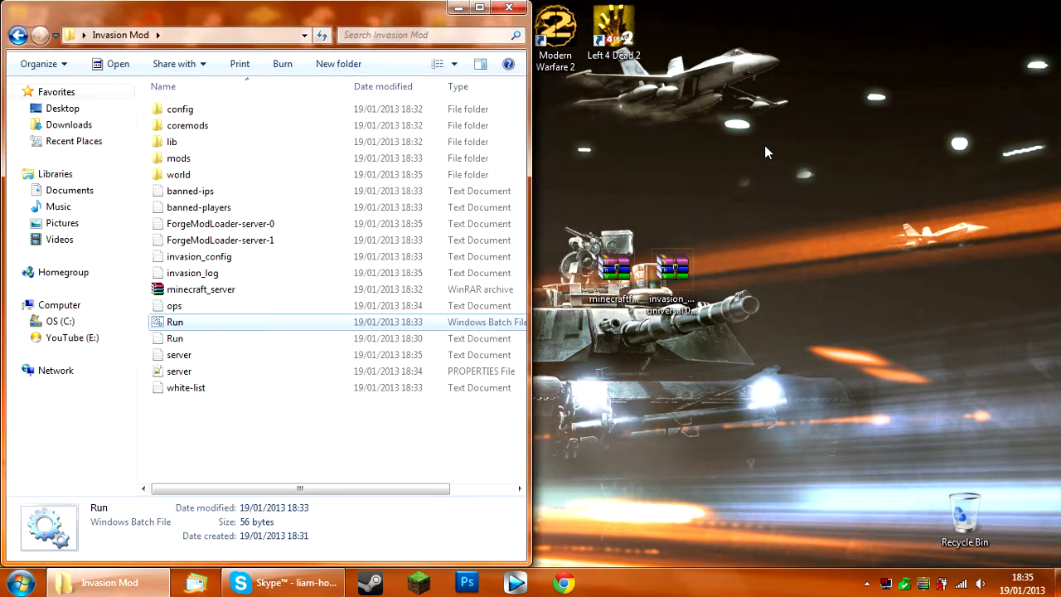